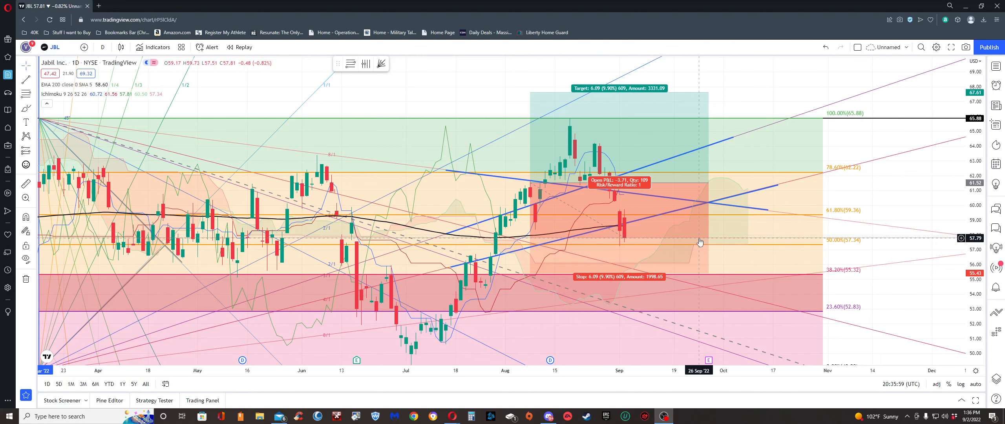
mouse_move(702, 232)
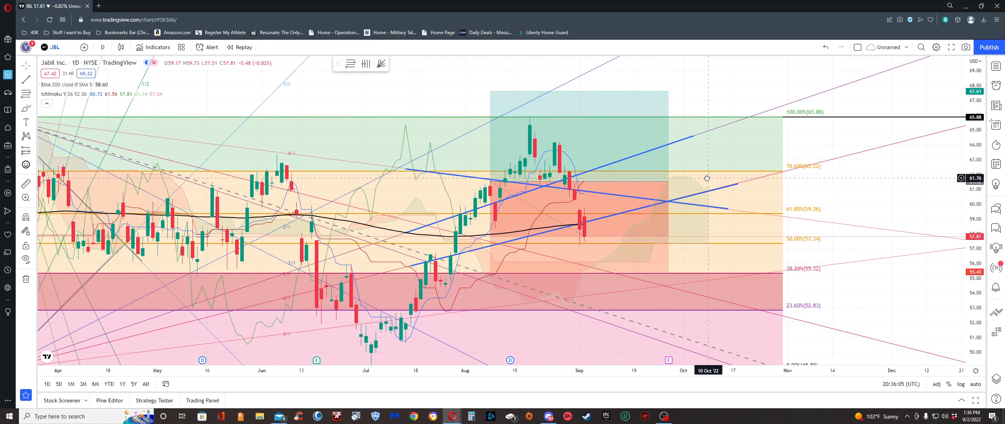
mouse_move(706, 178)
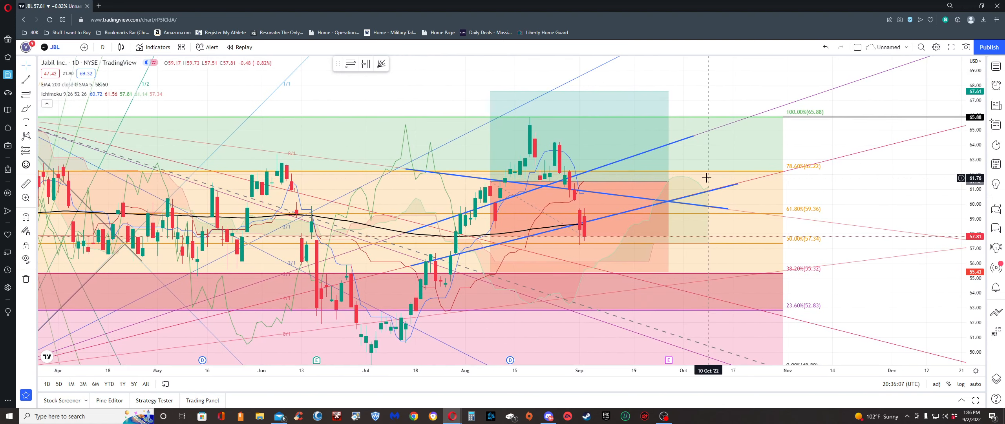
mouse_move(216, 72)
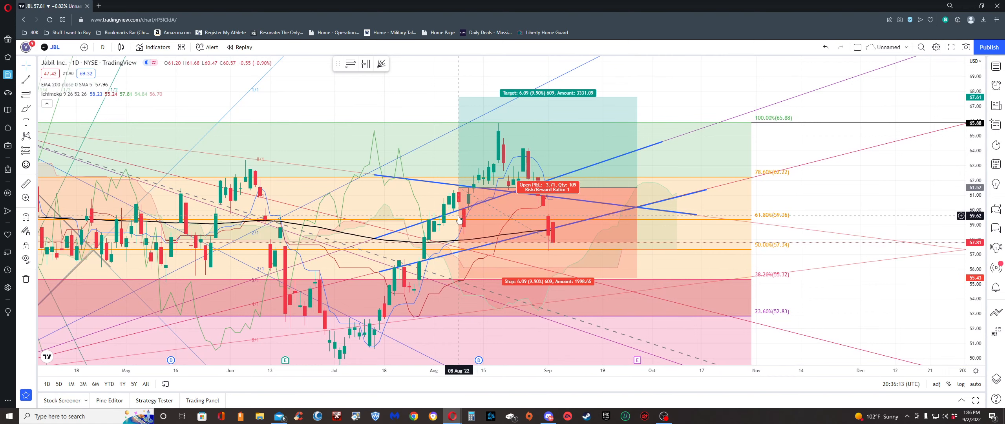
mouse_move(687, 191)
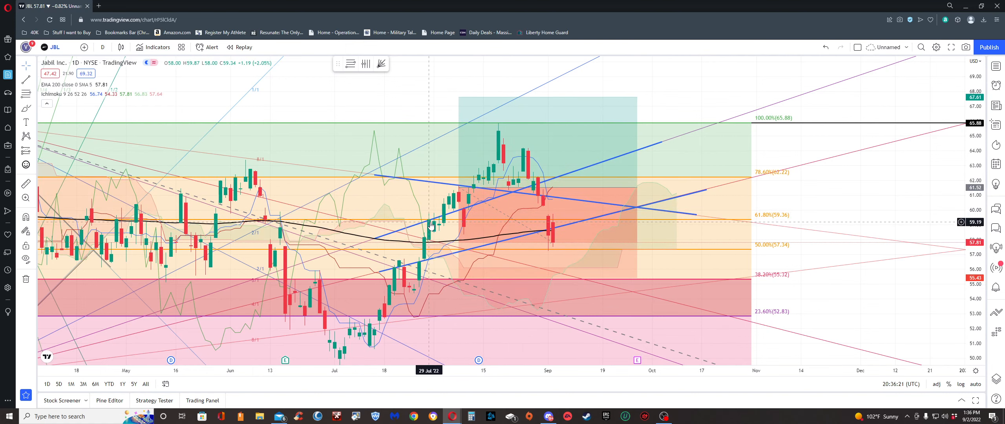
mouse_move(448, 223)
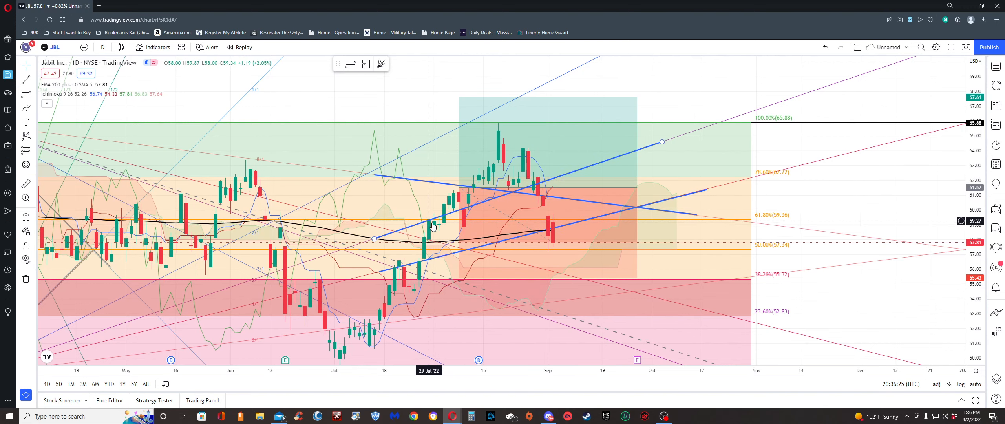
mouse_move(439, 224)
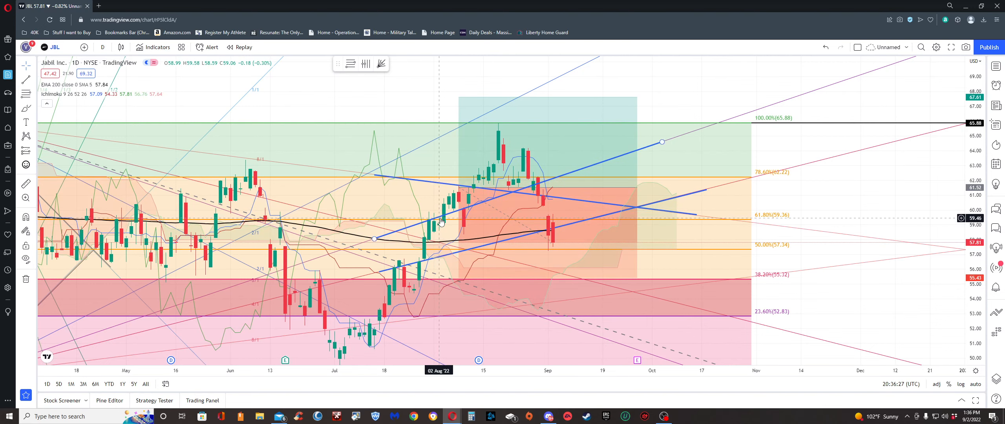
mouse_move(447, 219)
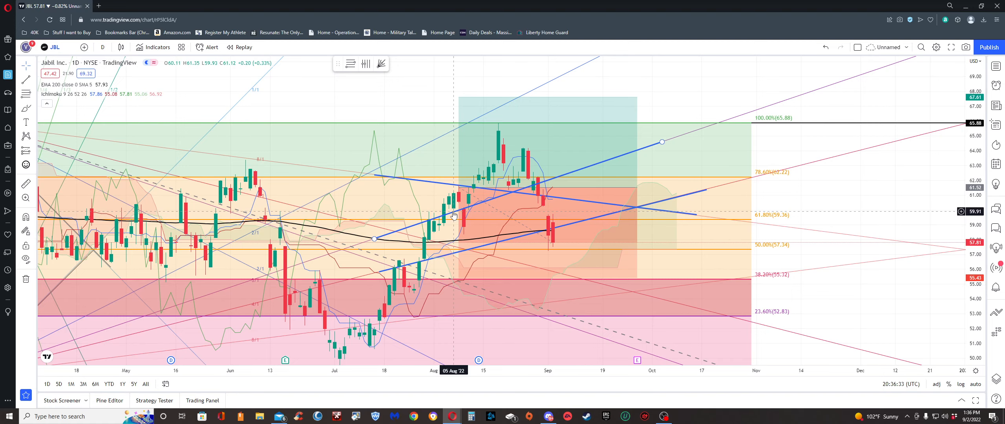
mouse_move(455, 214)
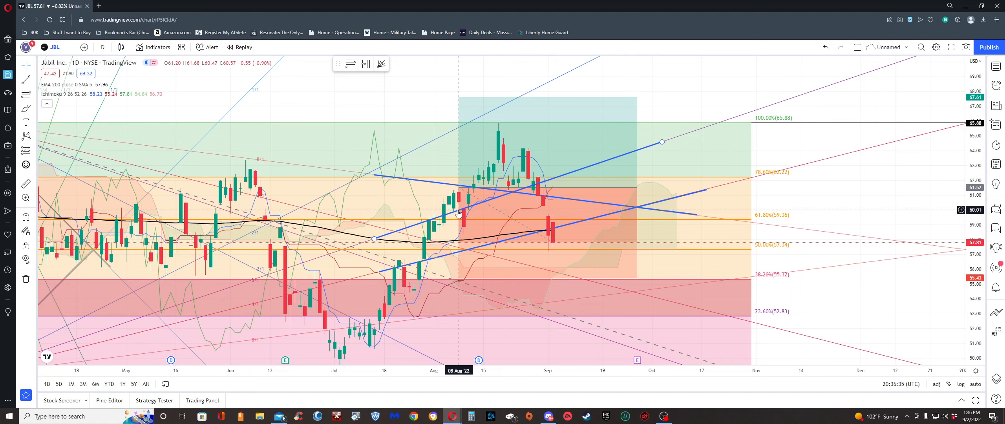
mouse_move(454, 215)
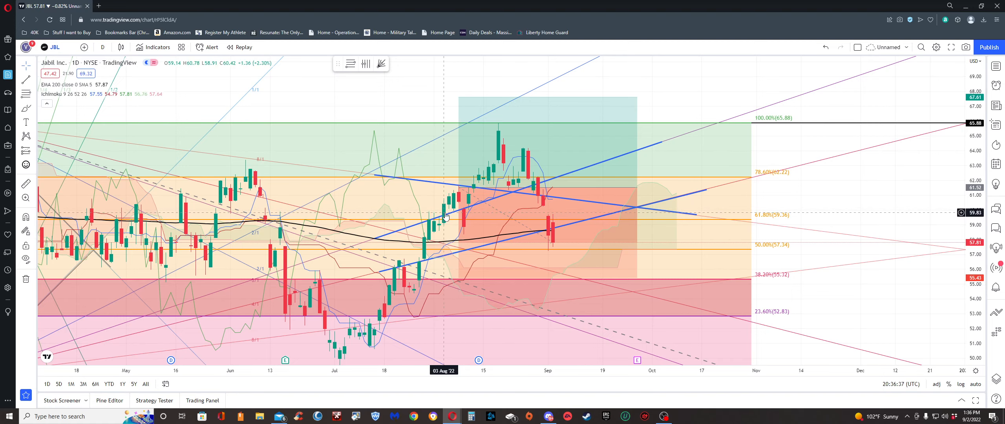
mouse_move(452, 212)
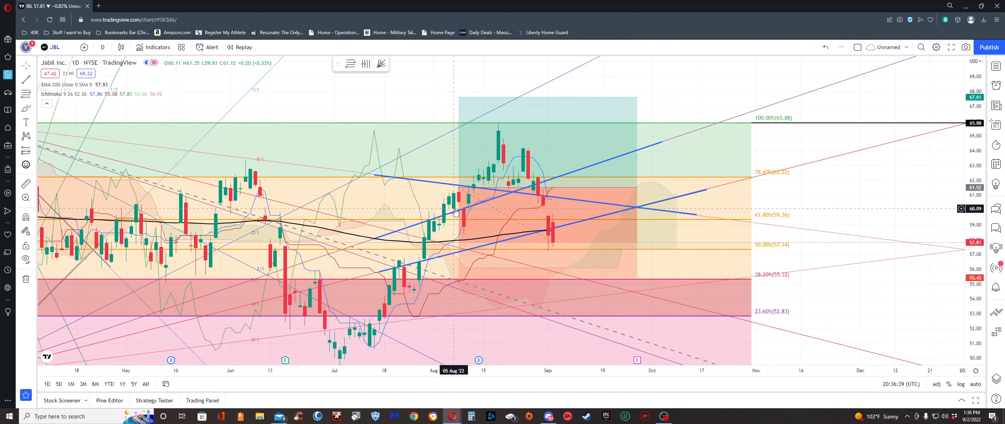
mouse_move(456, 211)
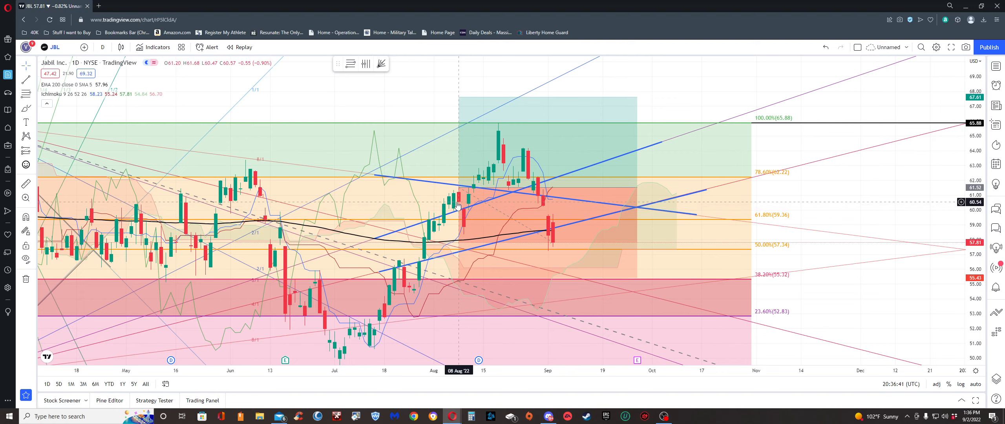
mouse_move(456, 208)
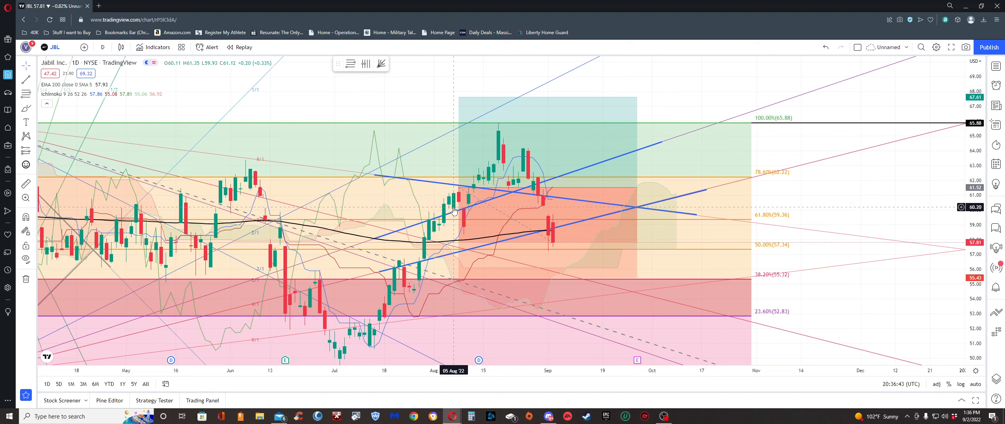
mouse_move(454, 207)
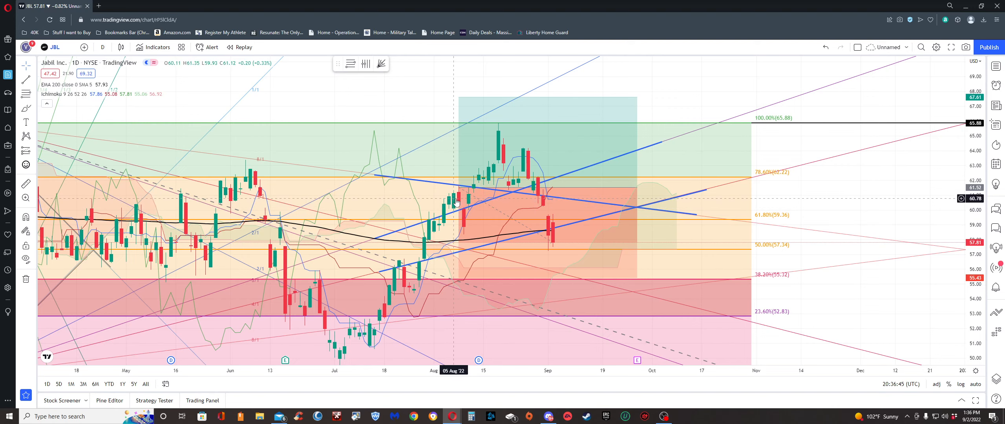
mouse_move(457, 201)
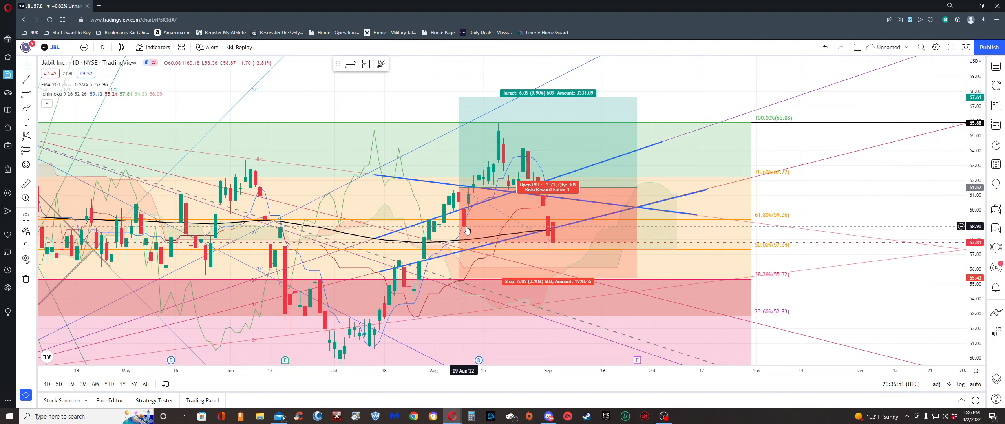
mouse_move(553, 147)
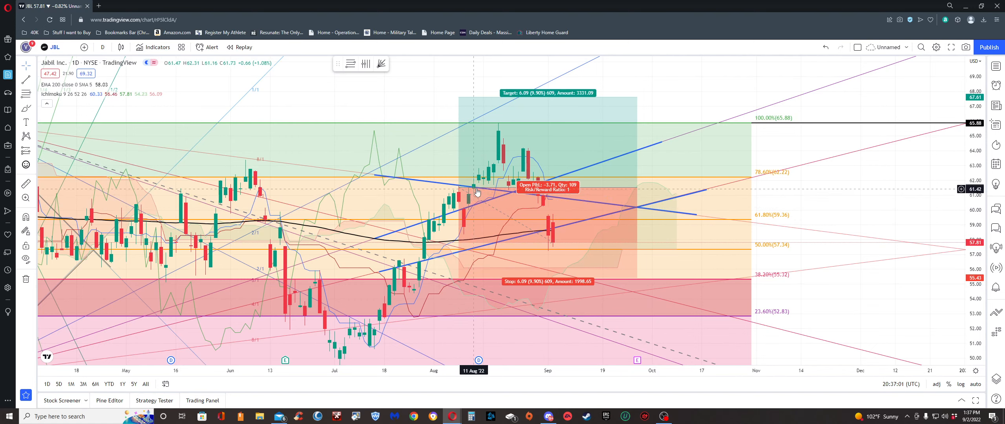
mouse_move(499, 132)
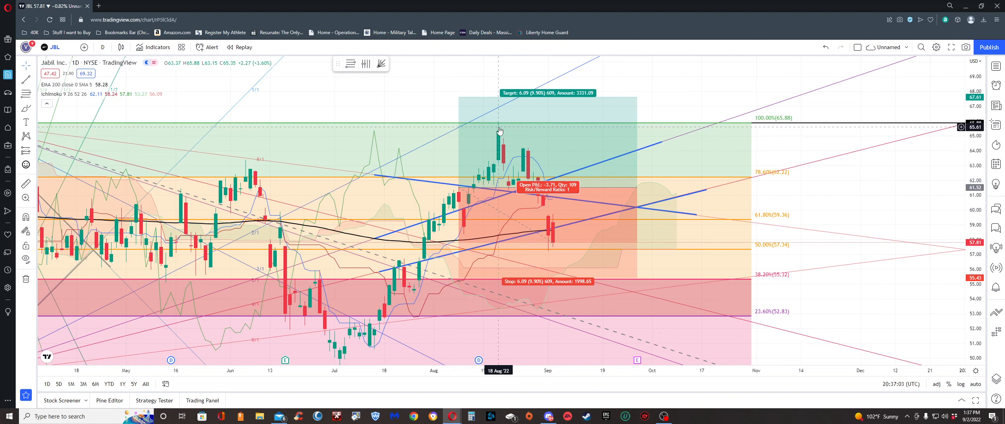
mouse_move(489, 132)
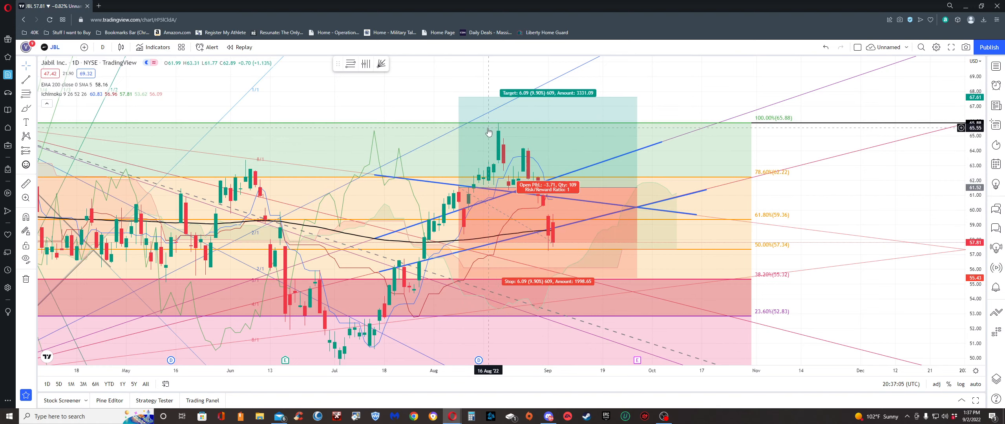
mouse_move(528, 181)
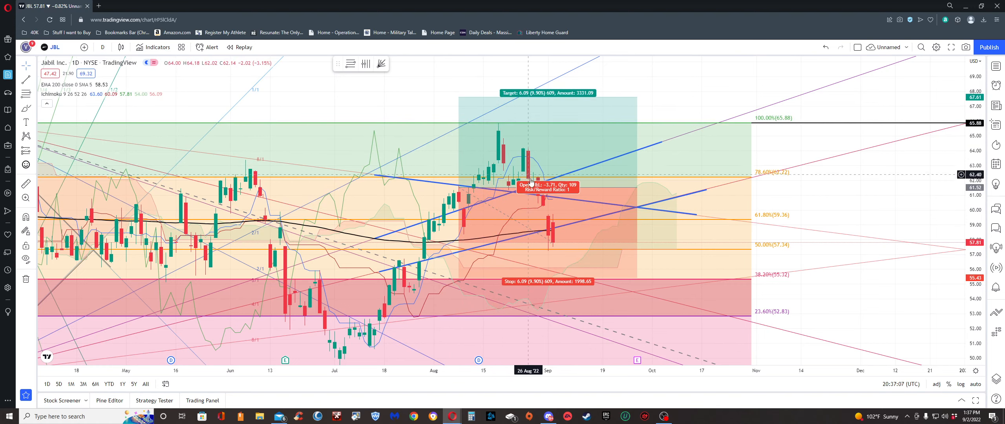
mouse_move(553, 251)
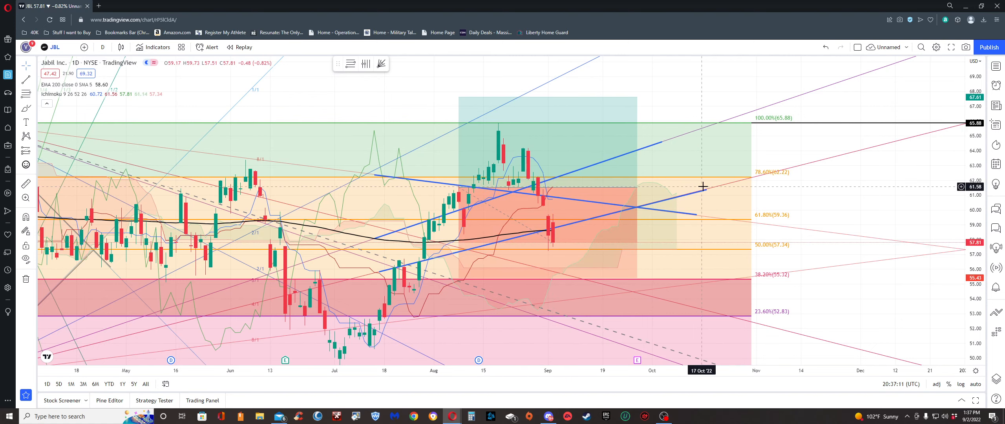
mouse_move(708, 191)
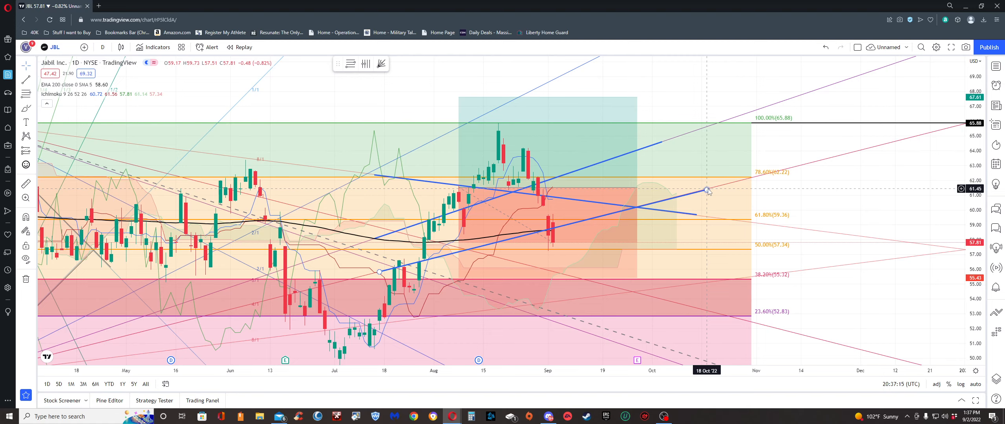
mouse_move(731, 157)
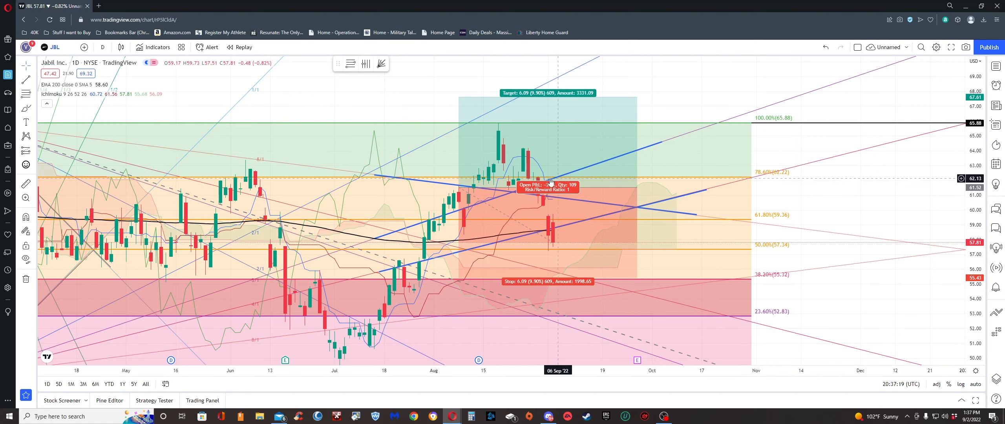
mouse_move(540, 153)
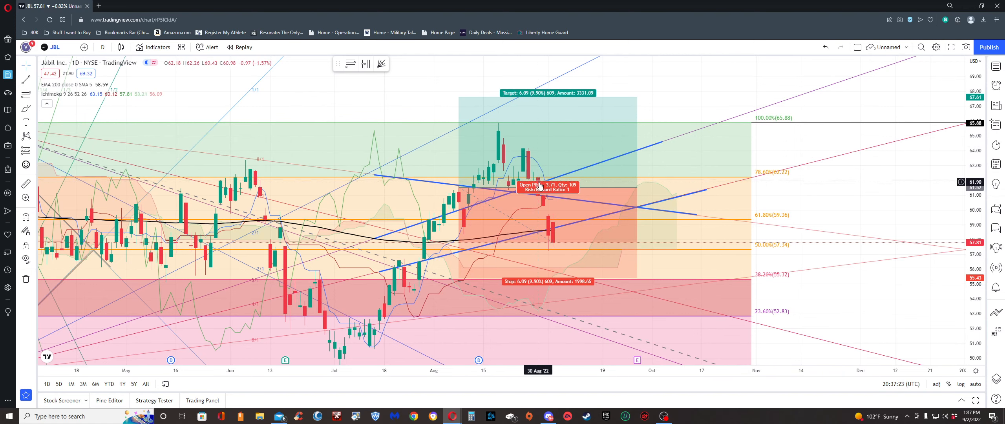
mouse_move(555, 234)
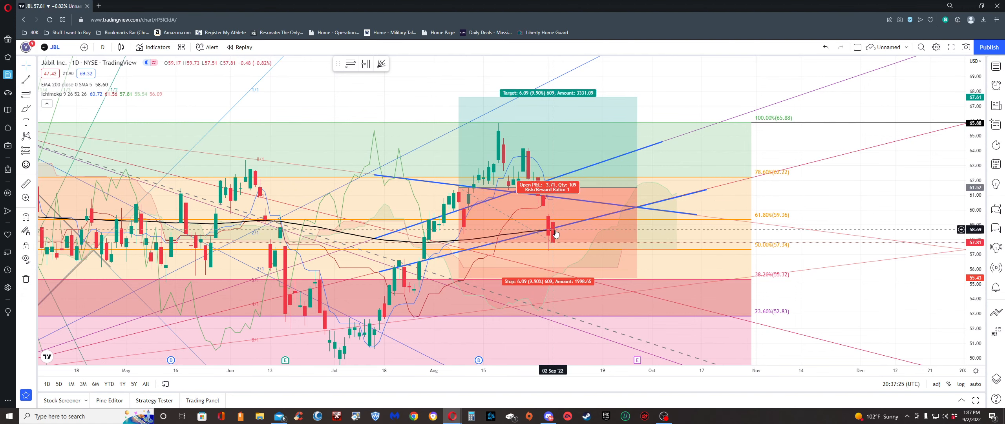
mouse_move(649, 190)
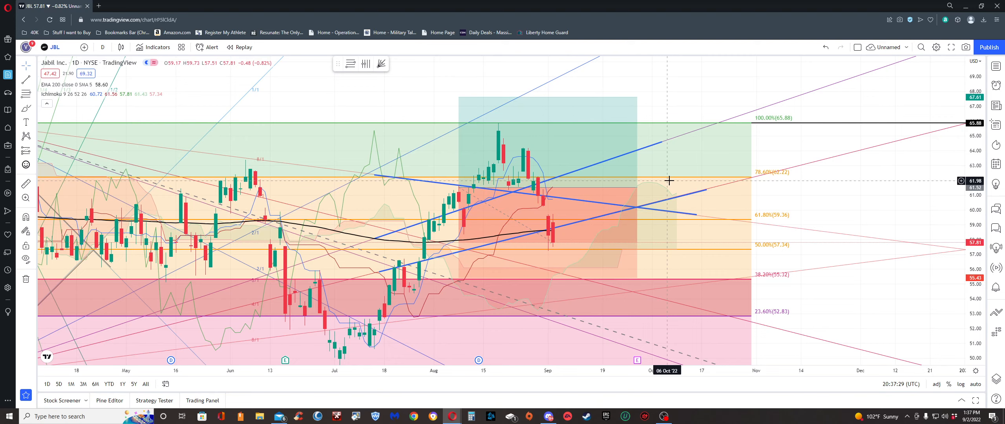
mouse_move(663, 156)
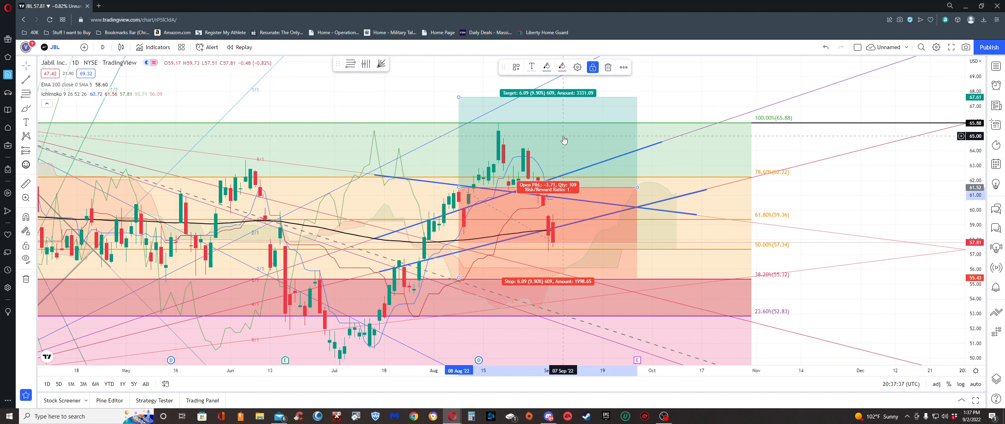
mouse_move(659, 107)
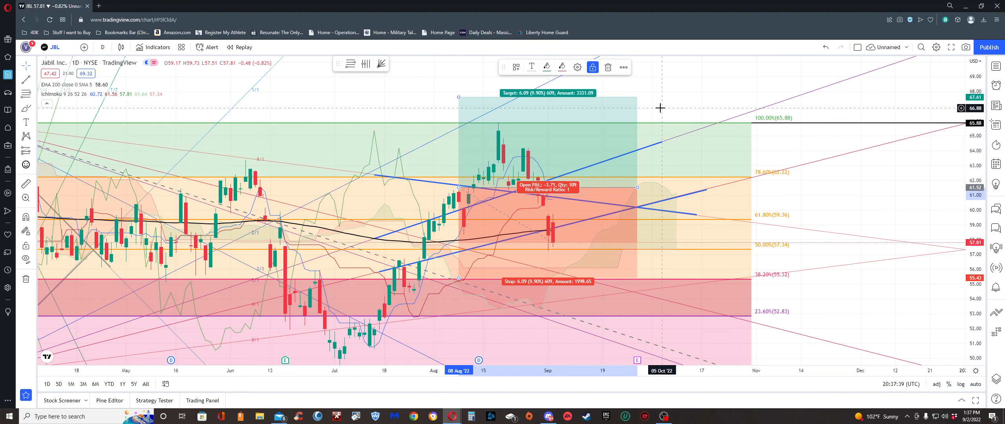
mouse_move(583, 114)
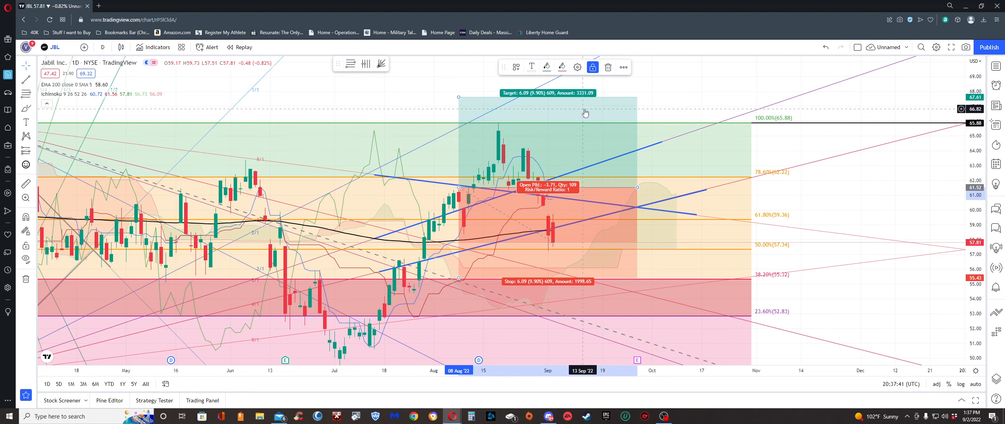
mouse_move(524, 137)
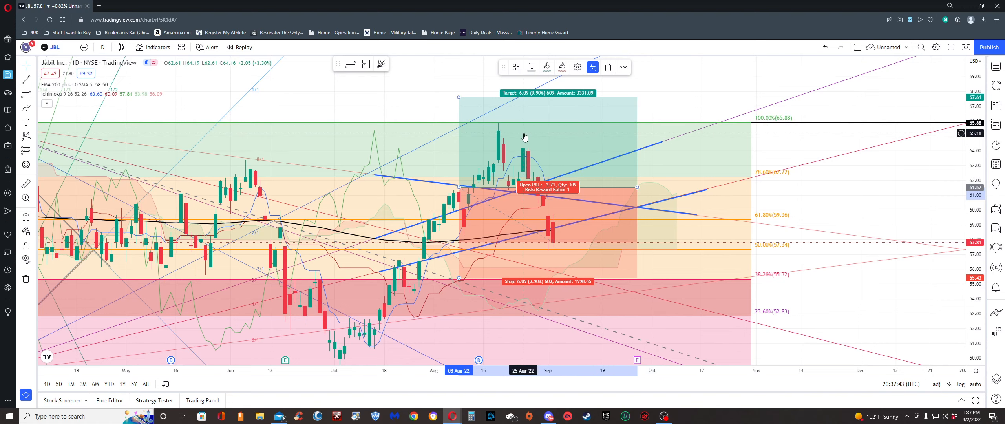
mouse_move(548, 192)
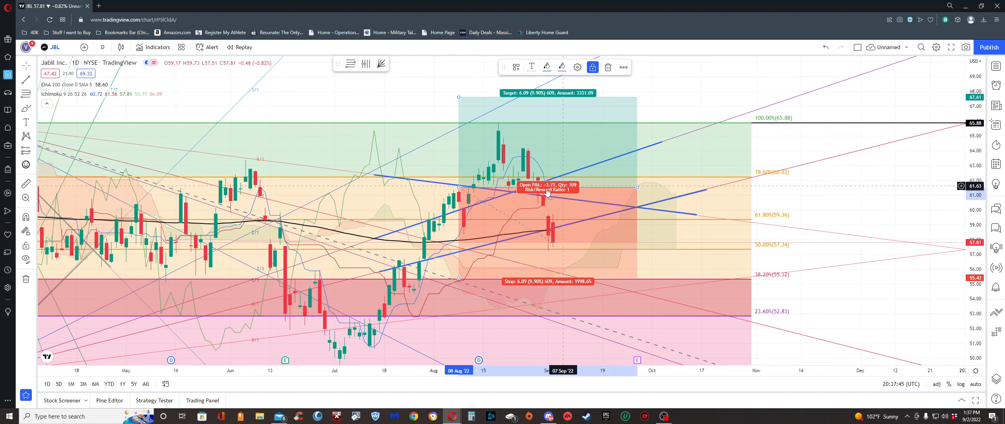
mouse_move(481, 168)
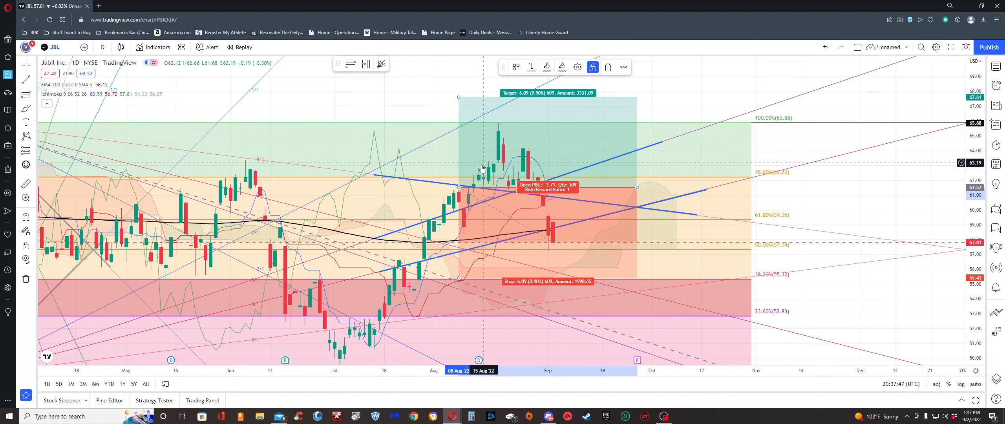
mouse_move(458, 187)
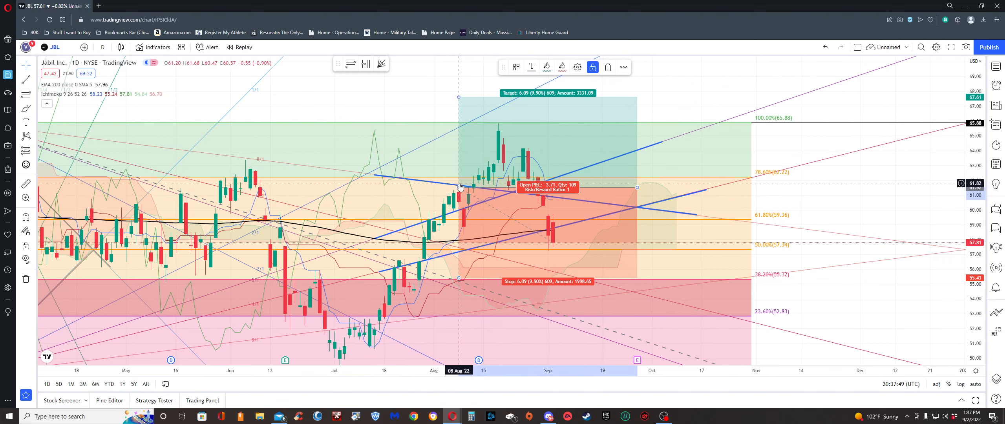
left_click_drag(638, 188, 662, 142)
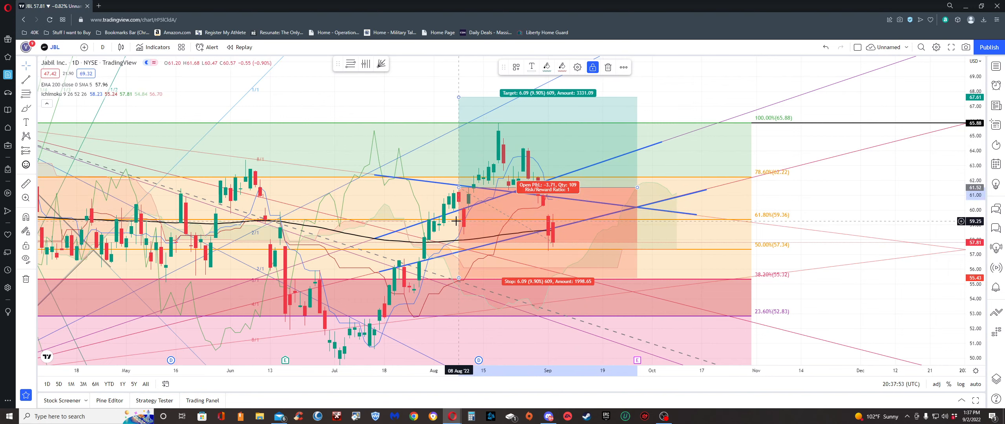
mouse_move(455, 268)
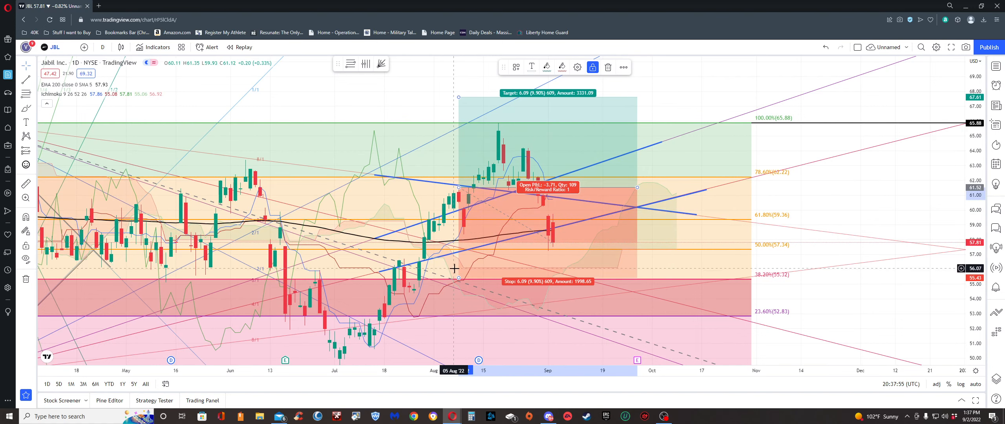
mouse_move(447, 244)
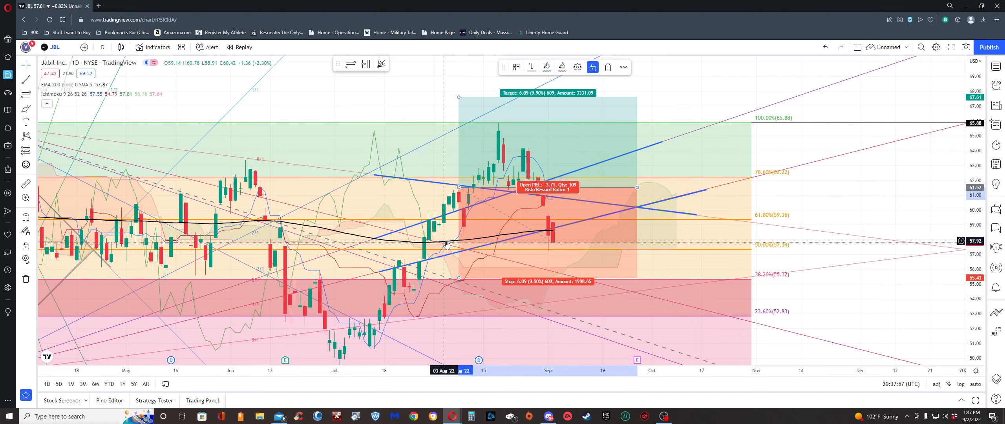
mouse_move(463, 252)
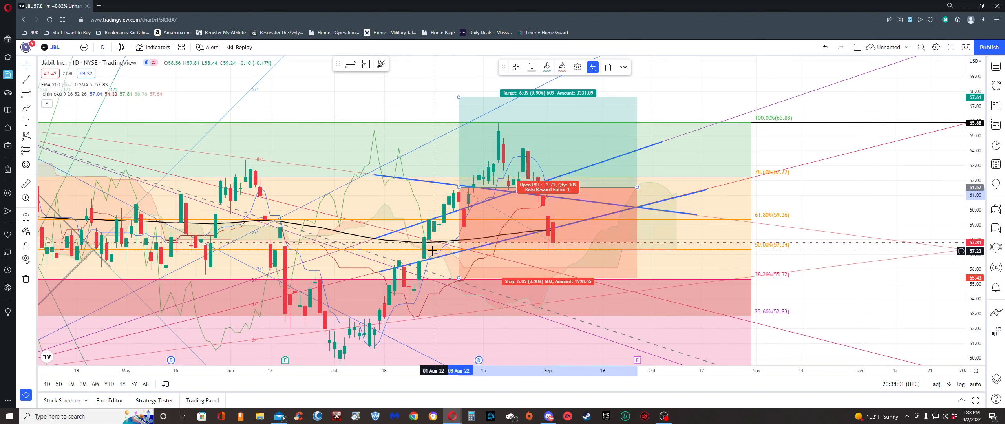
mouse_move(441, 278)
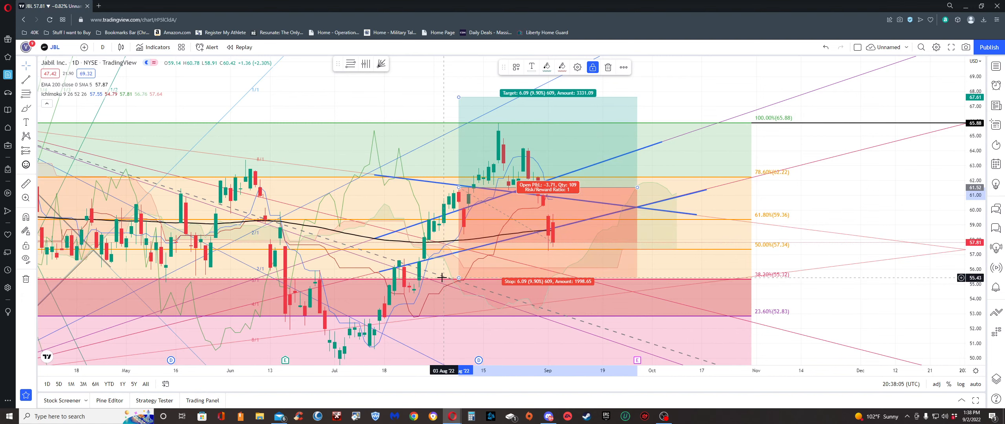
mouse_move(441, 277)
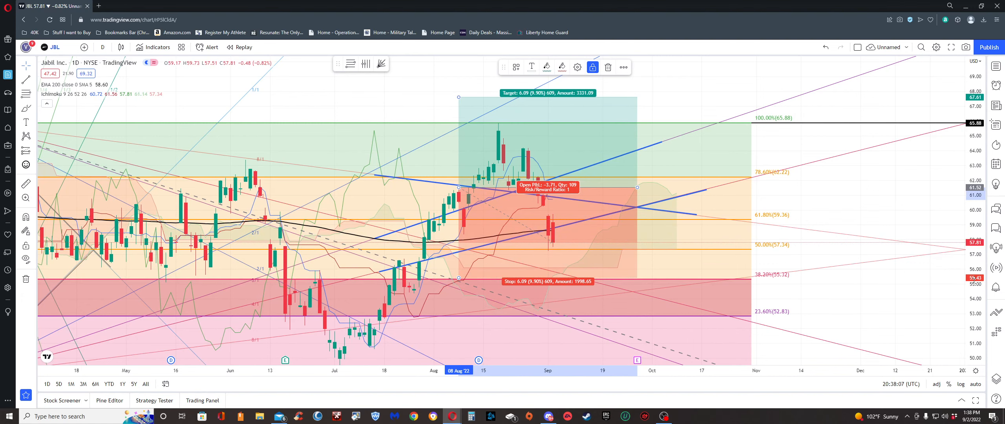
mouse_move(599, 272)
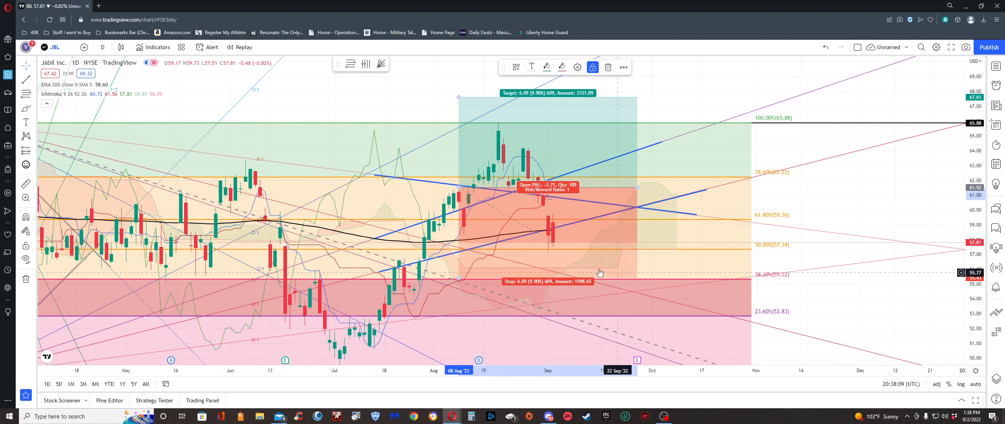
mouse_move(430, 237)
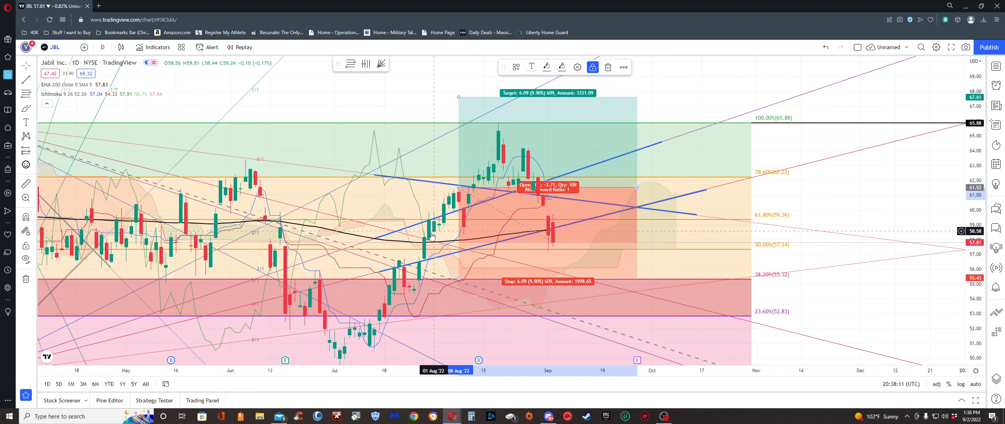
mouse_move(449, 240)
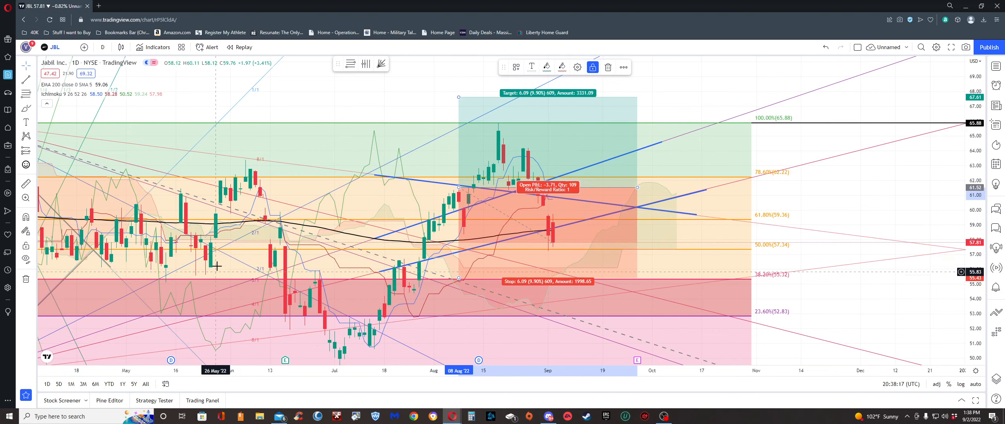
mouse_move(432, 254)
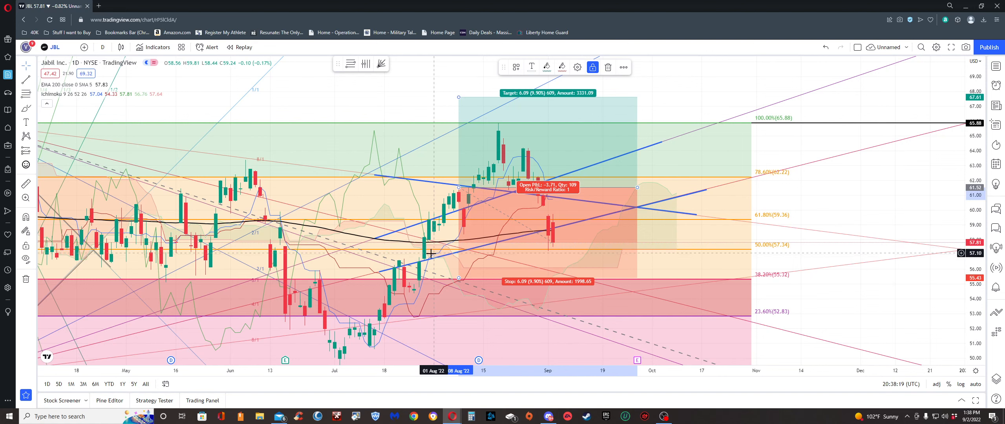
mouse_move(424, 265)
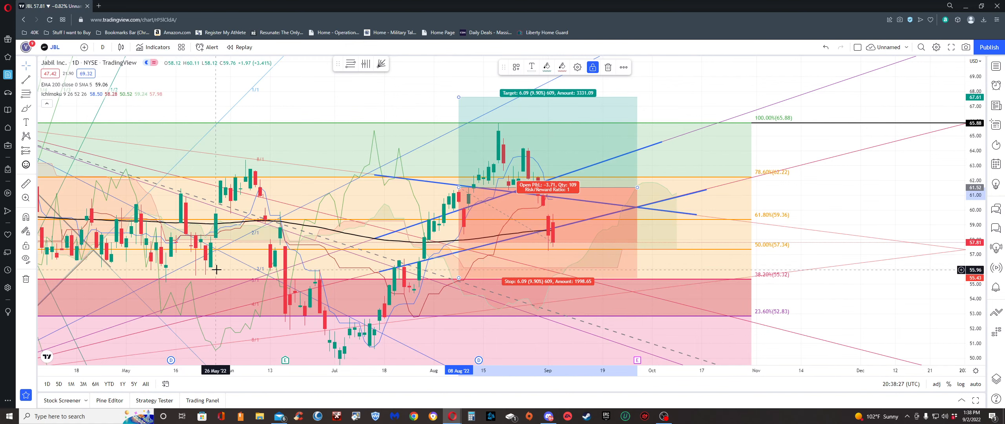
mouse_move(157, 283)
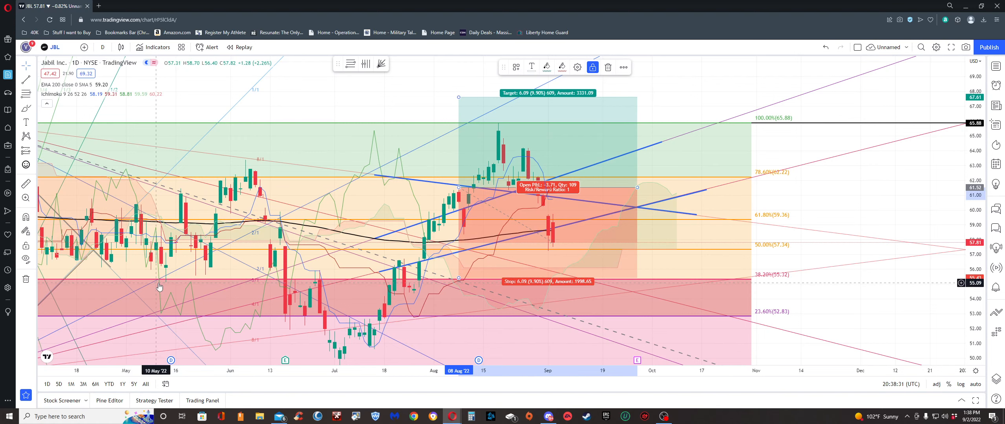
mouse_move(311, 267)
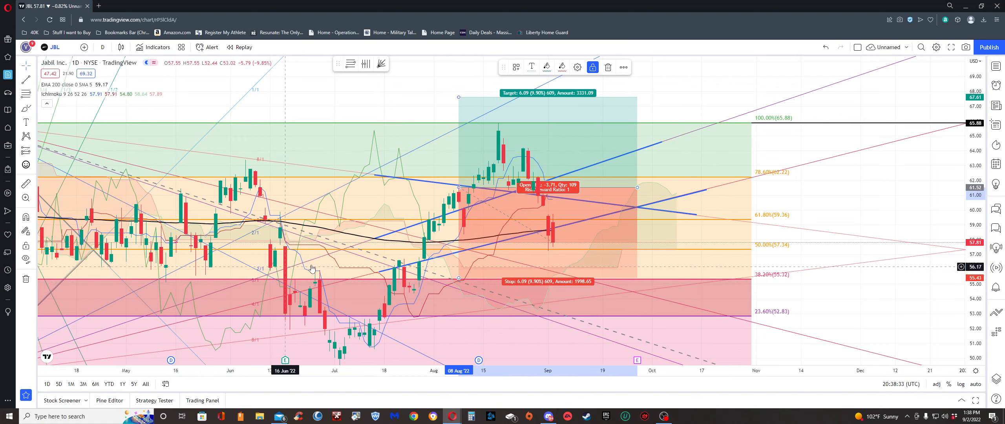
mouse_move(423, 287)
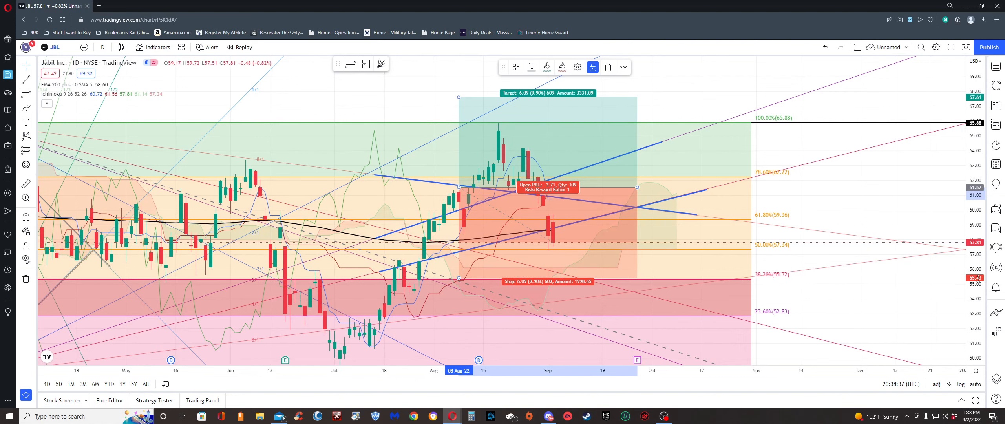
mouse_move(714, 238)
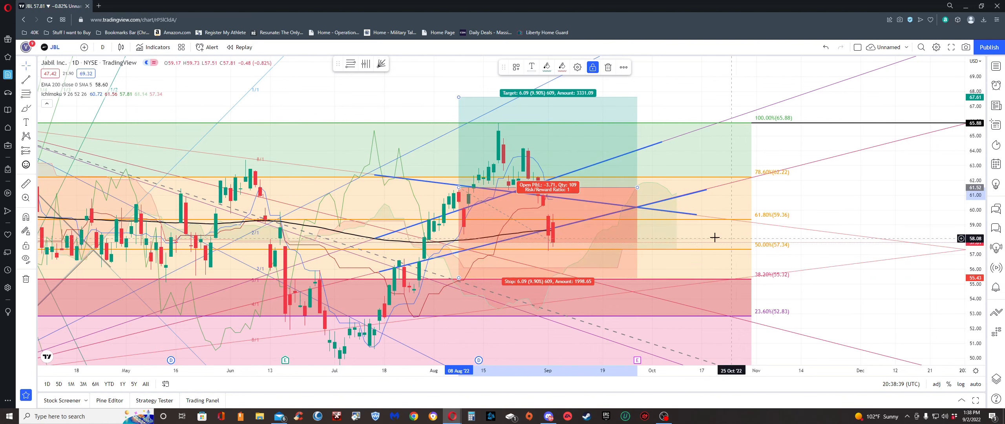
mouse_move(424, 277)
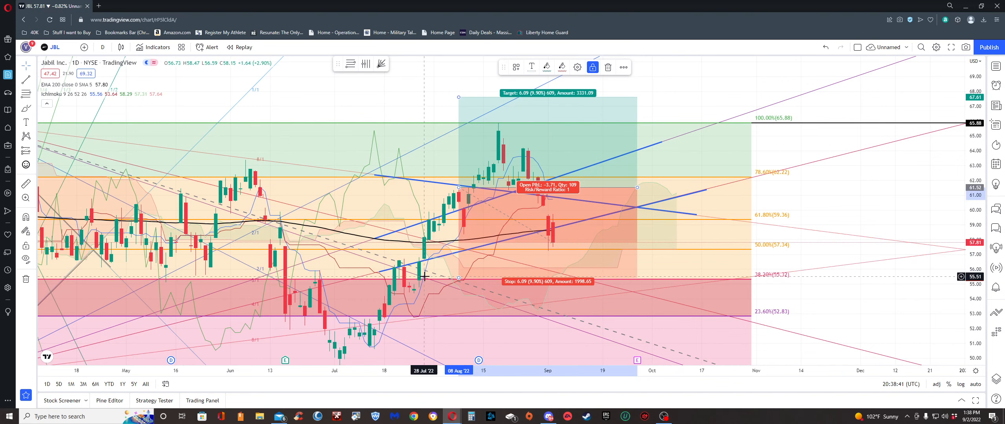
mouse_move(349, 242)
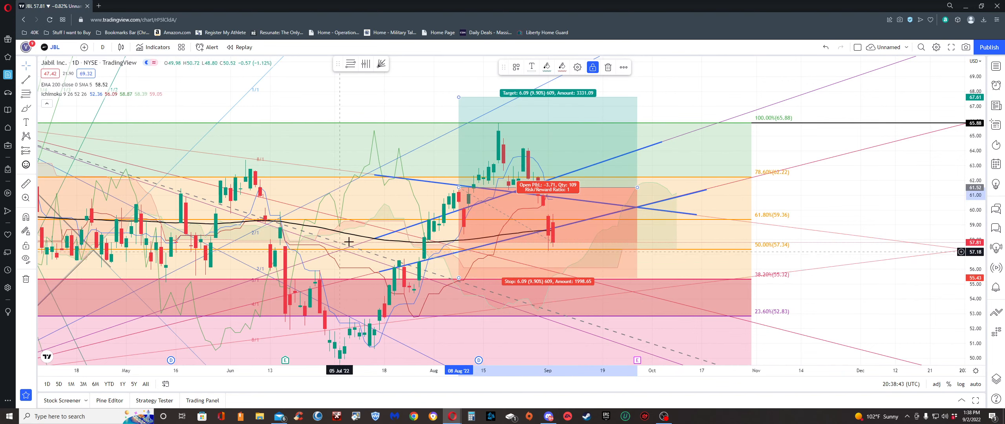
mouse_move(529, 154)
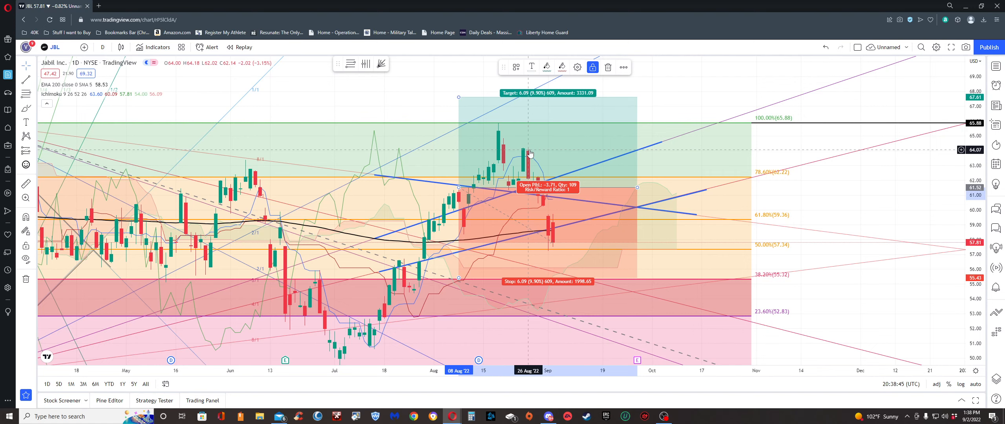
mouse_move(463, 263)
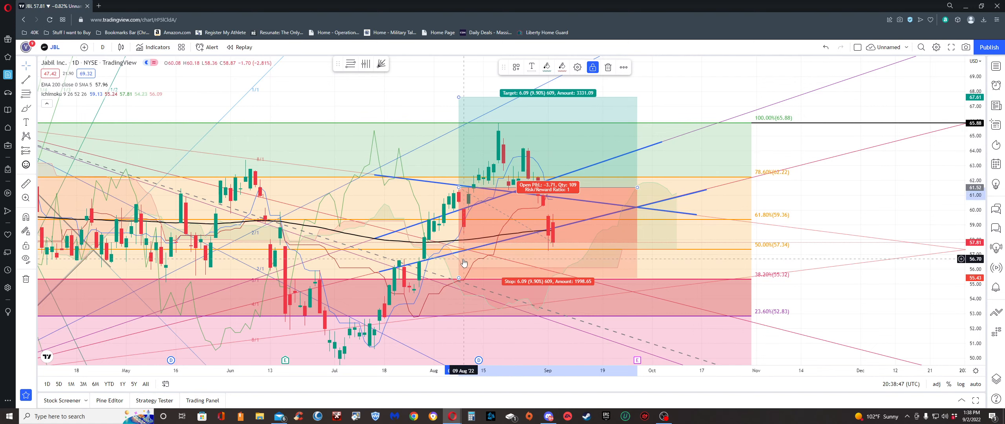
mouse_move(462, 270)
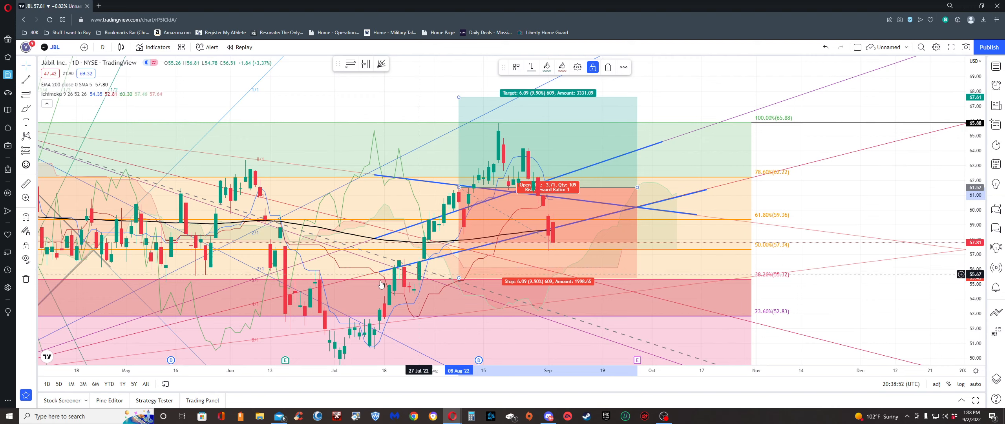
mouse_move(191, 265)
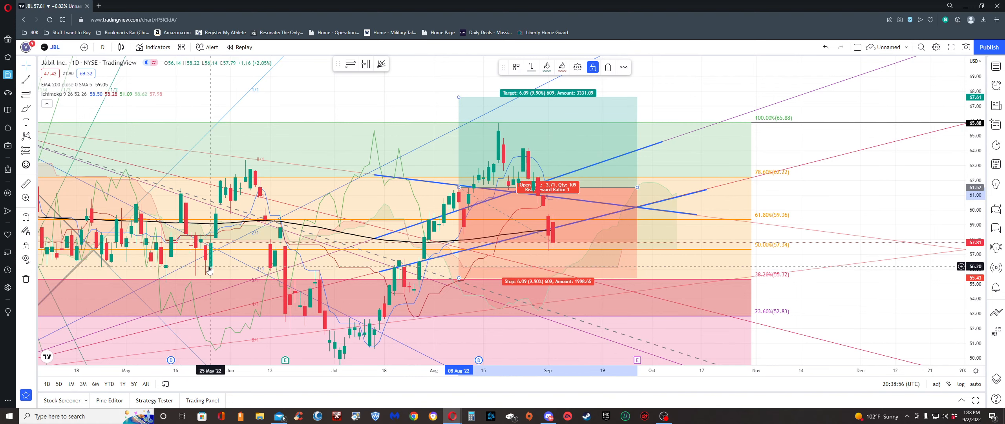
mouse_move(216, 267)
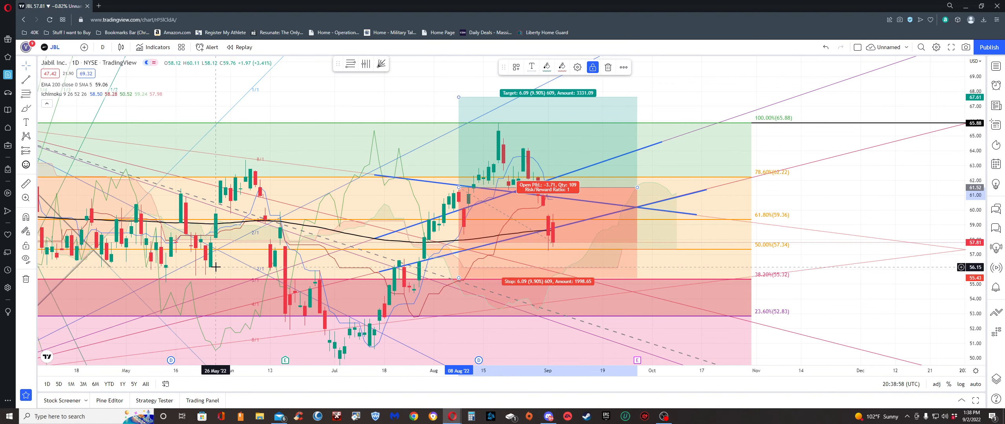
mouse_move(215, 267)
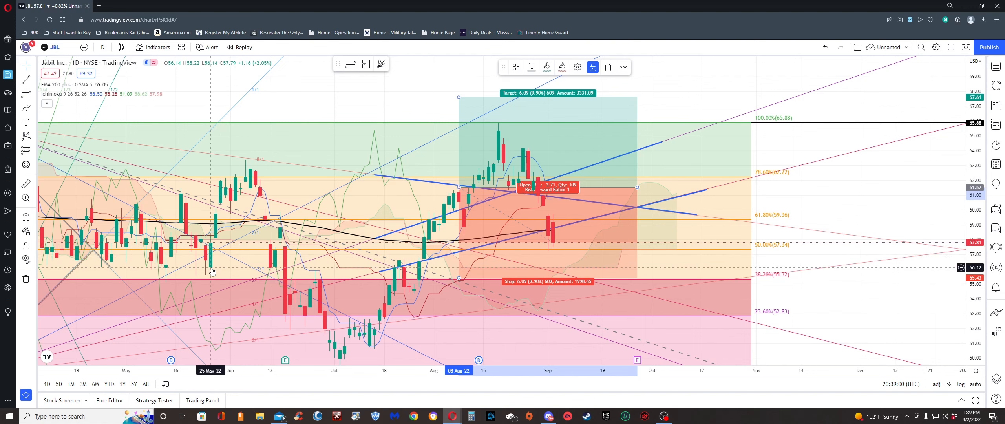
mouse_move(430, 269)
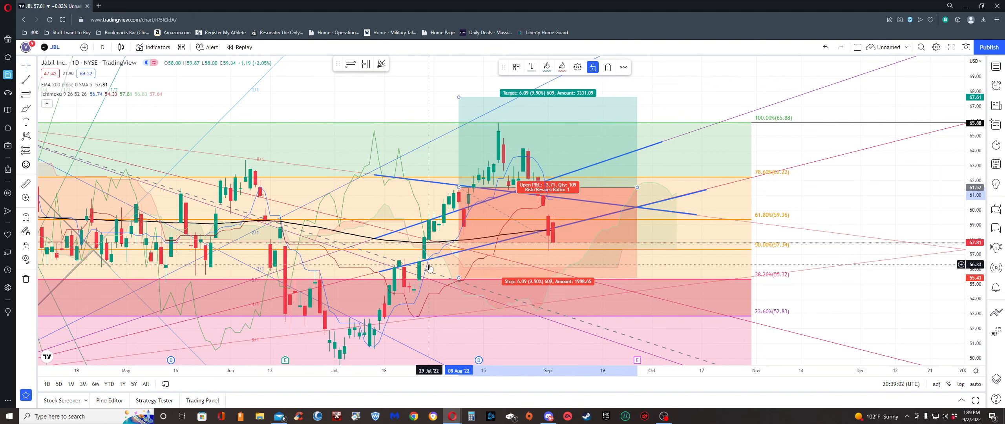
mouse_move(441, 267)
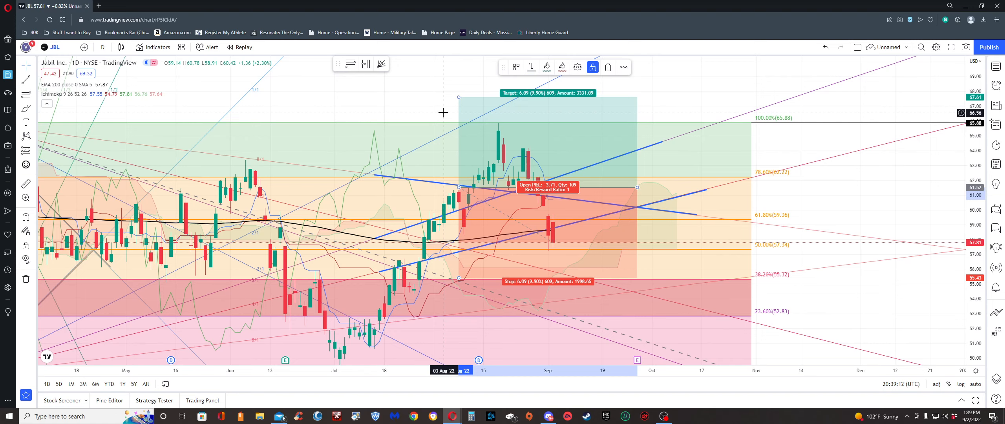
mouse_move(338, 246)
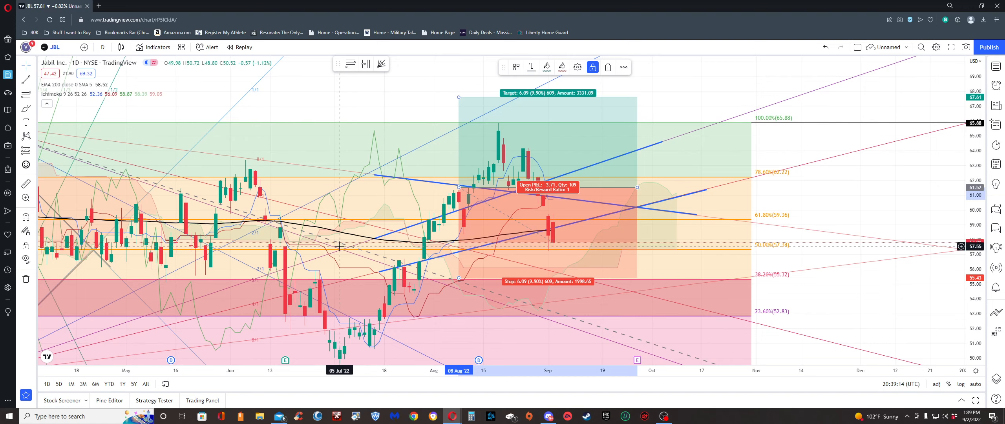
mouse_move(465, 202)
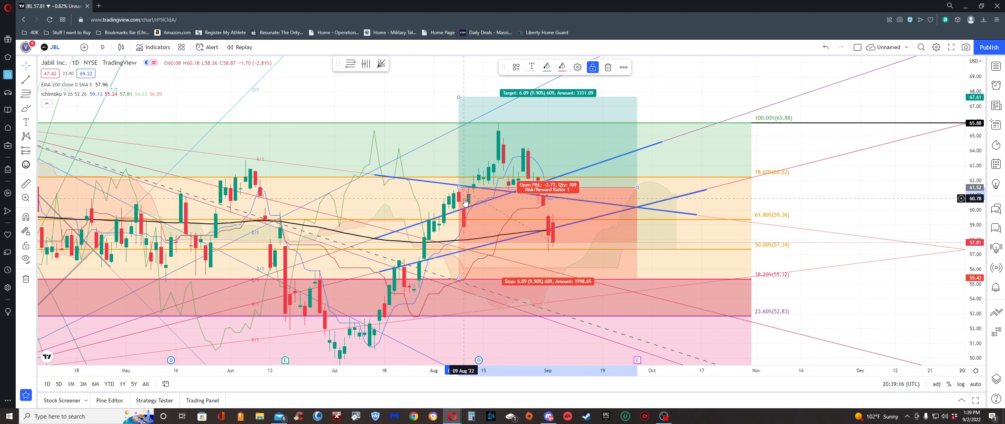
mouse_move(641, 148)
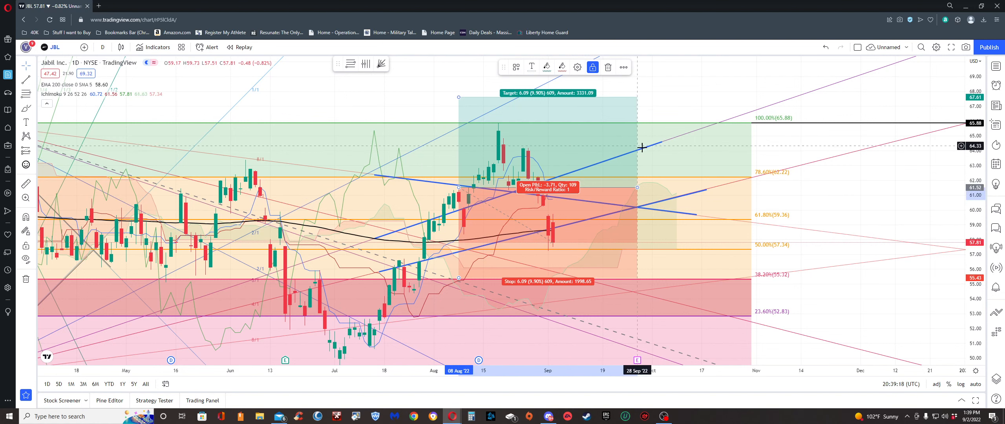
mouse_move(610, 148)
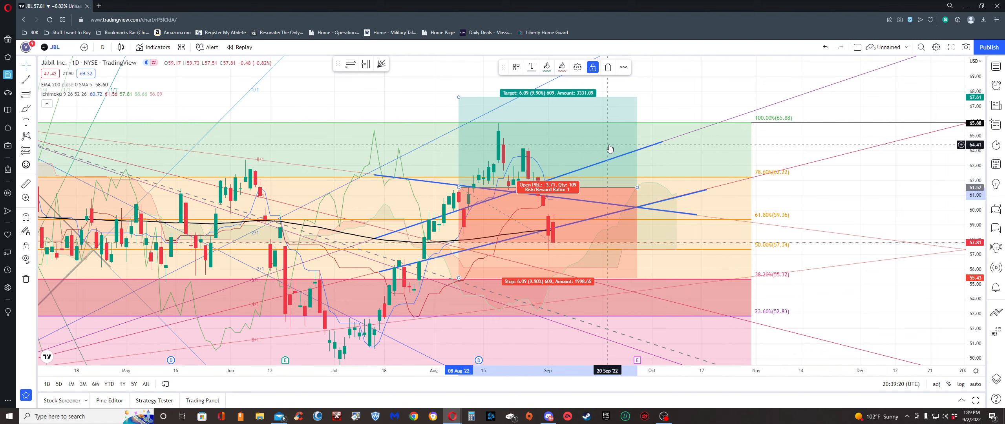
mouse_move(246, 267)
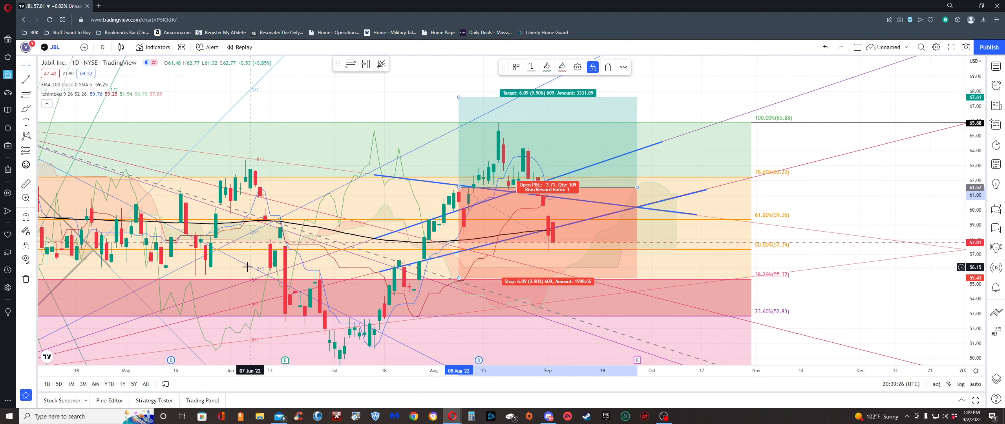
mouse_move(281, 263)
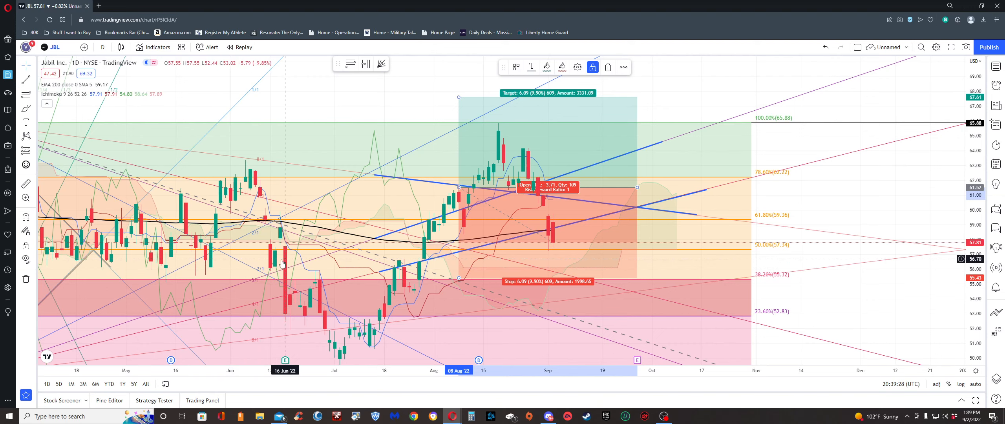
mouse_move(224, 268)
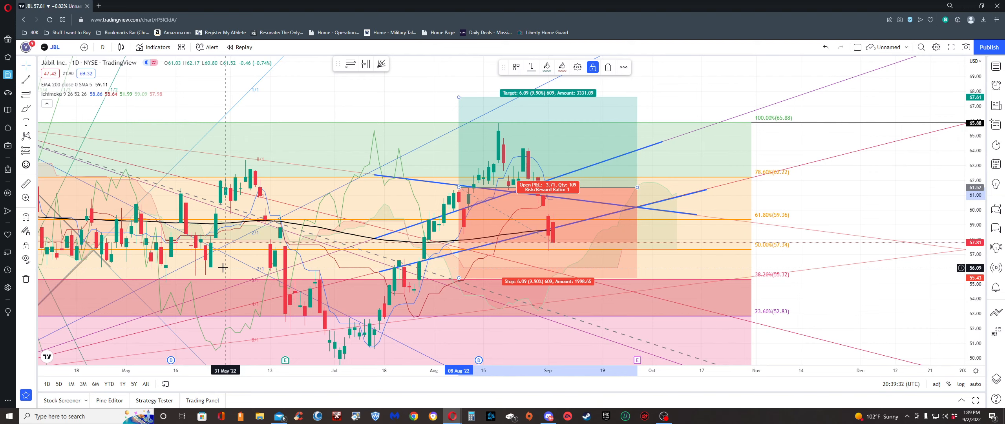
mouse_move(665, 261)
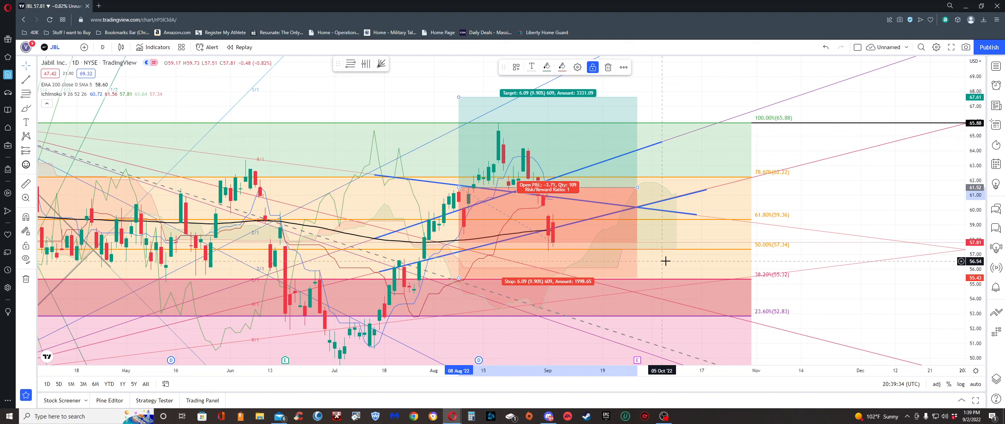
mouse_move(610, 263)
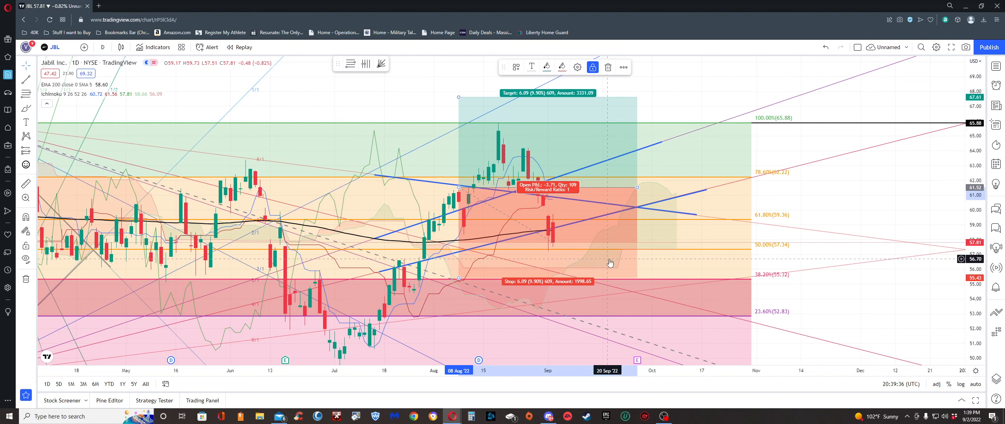
mouse_move(584, 108)
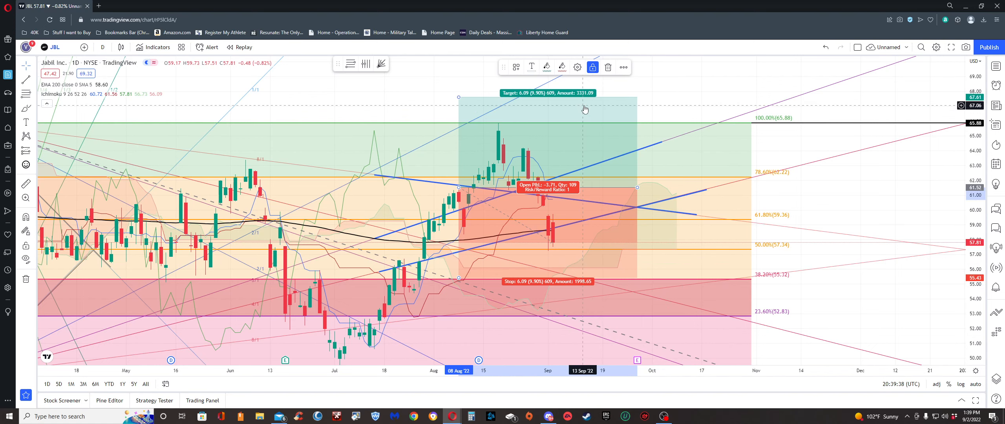
mouse_move(67, 266)
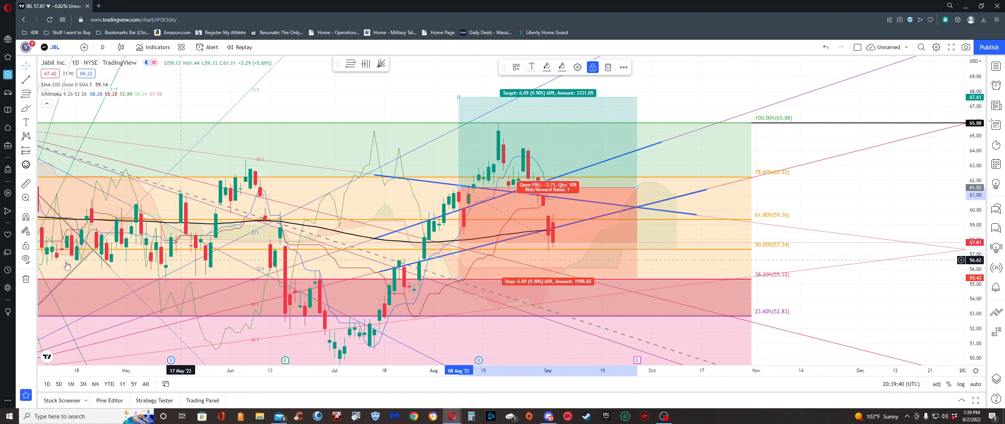
mouse_move(608, 198)
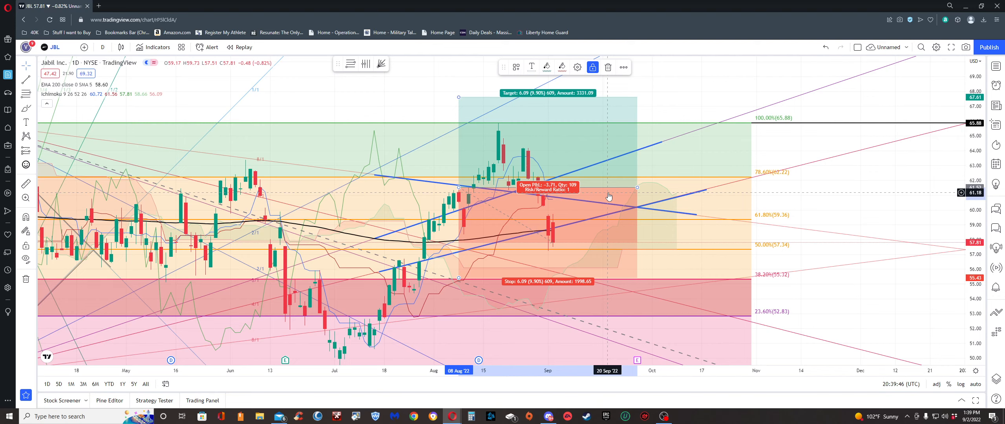
mouse_move(624, 192)
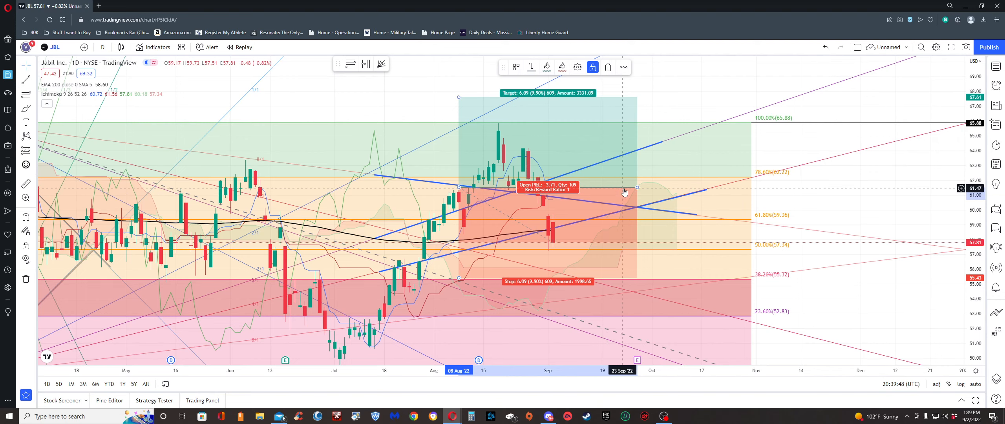
mouse_move(575, 112)
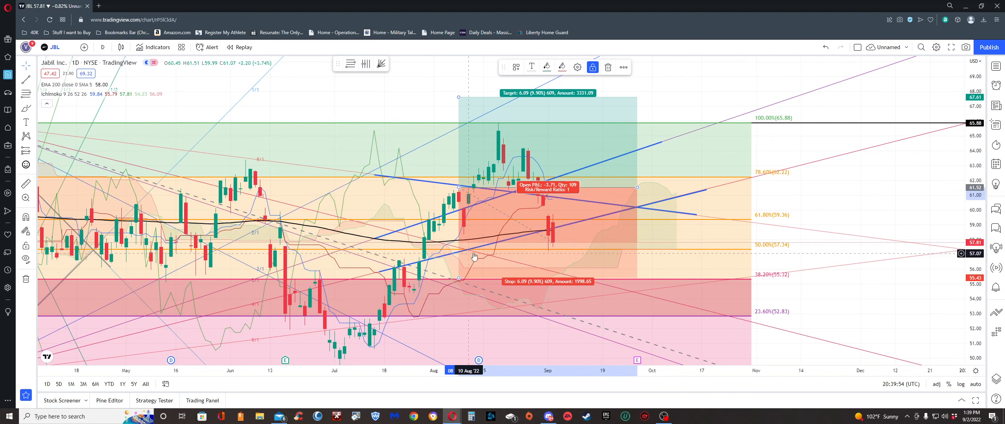
mouse_move(506, 245)
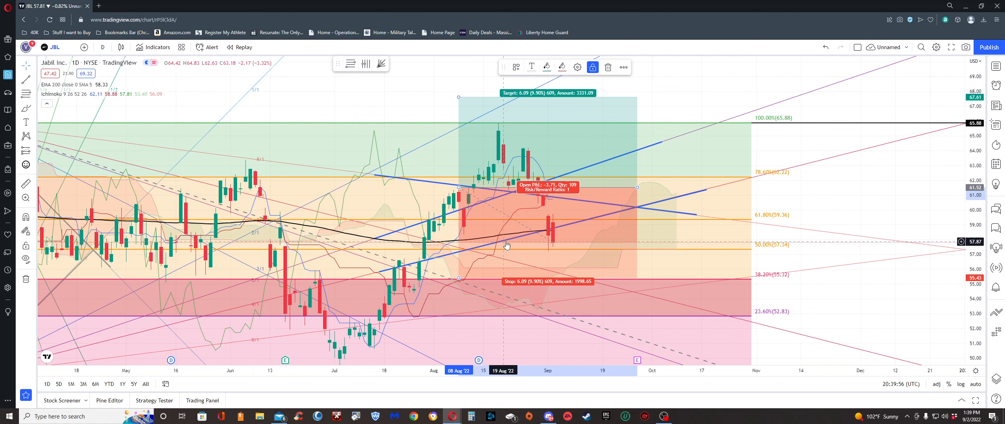
mouse_move(505, 249)
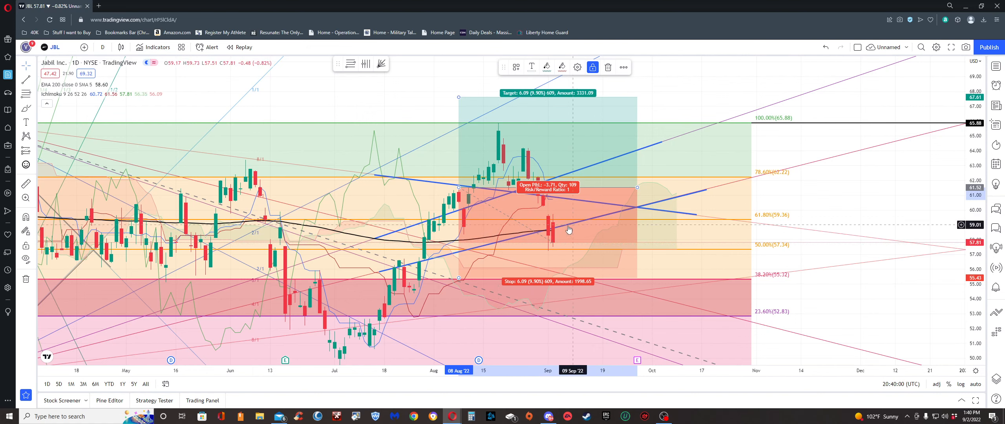
mouse_move(614, 190)
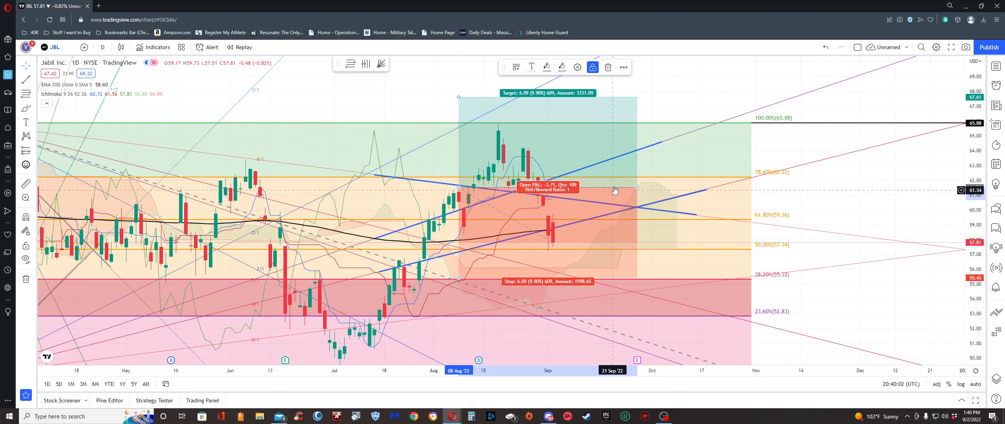
mouse_move(225, 238)
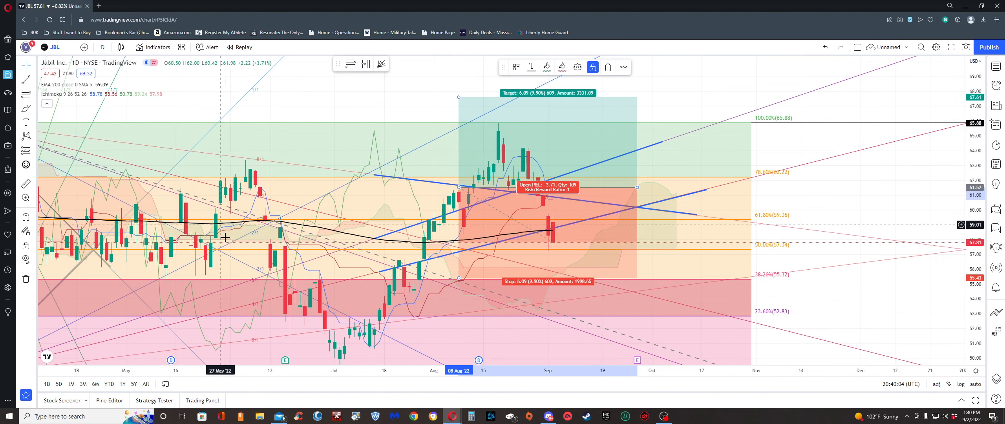
mouse_move(368, 312)
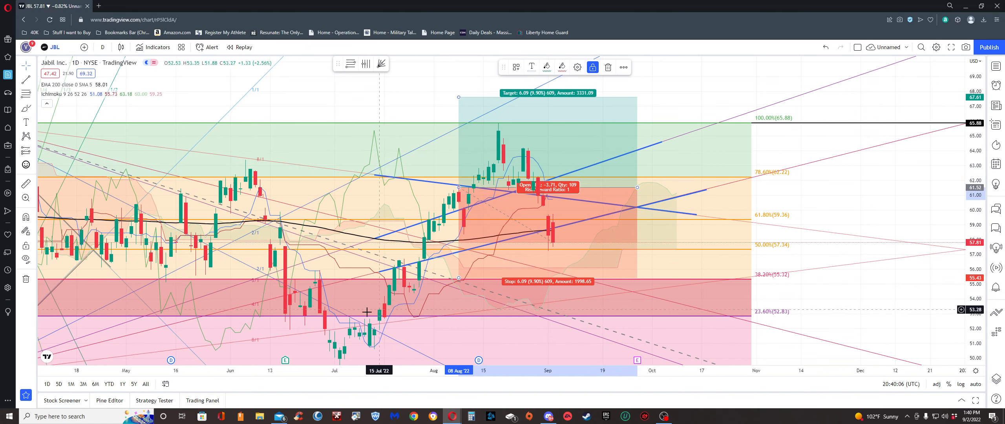
mouse_move(516, 226)
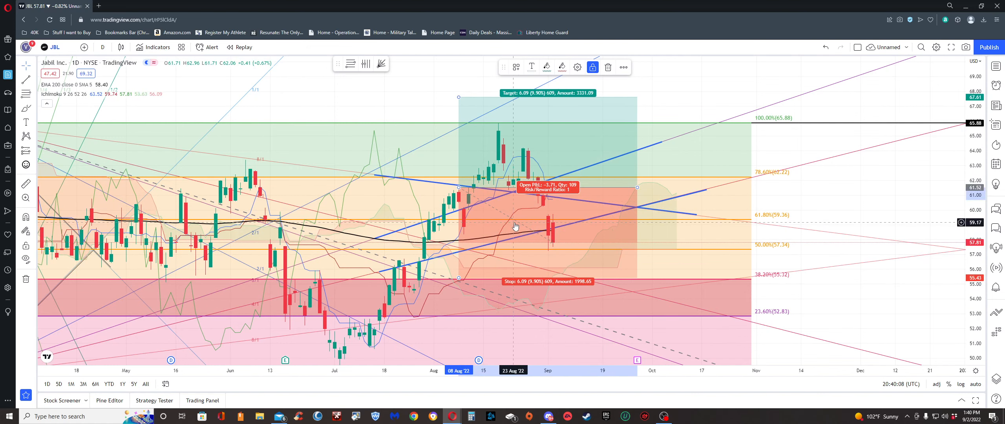
mouse_move(523, 232)
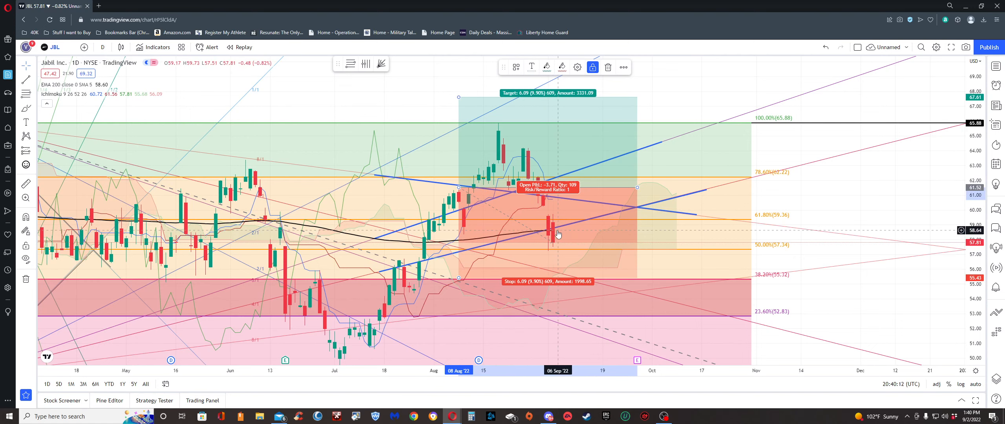
mouse_move(559, 280)
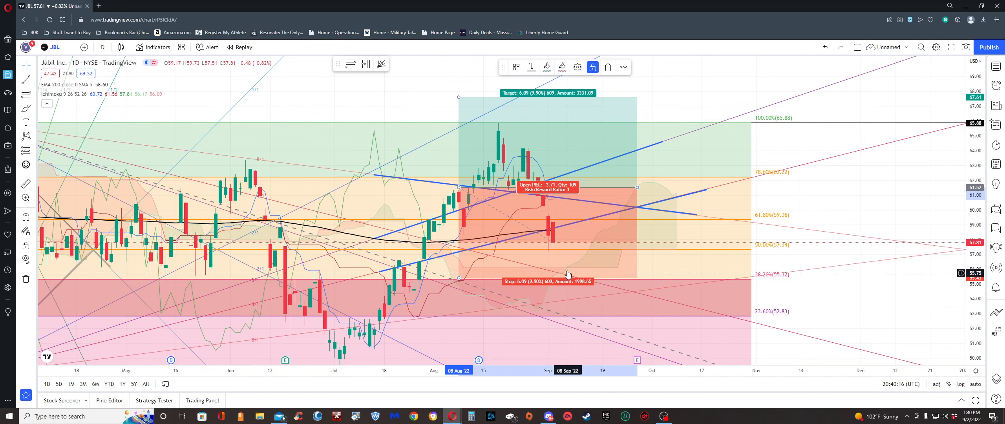
mouse_move(638, 260)
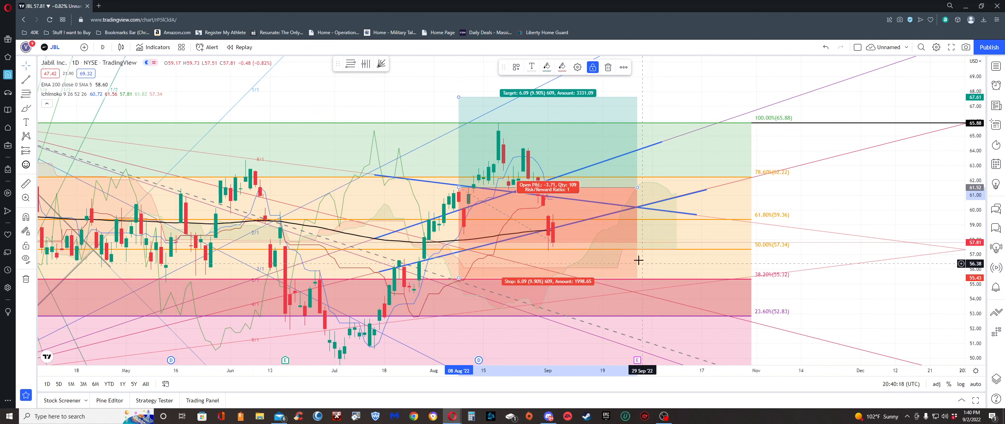
mouse_move(560, 231)
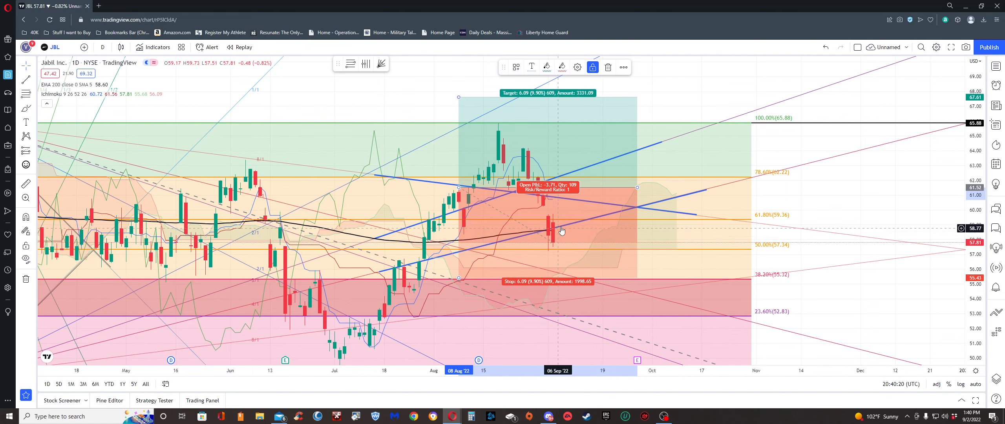
mouse_move(616, 118)
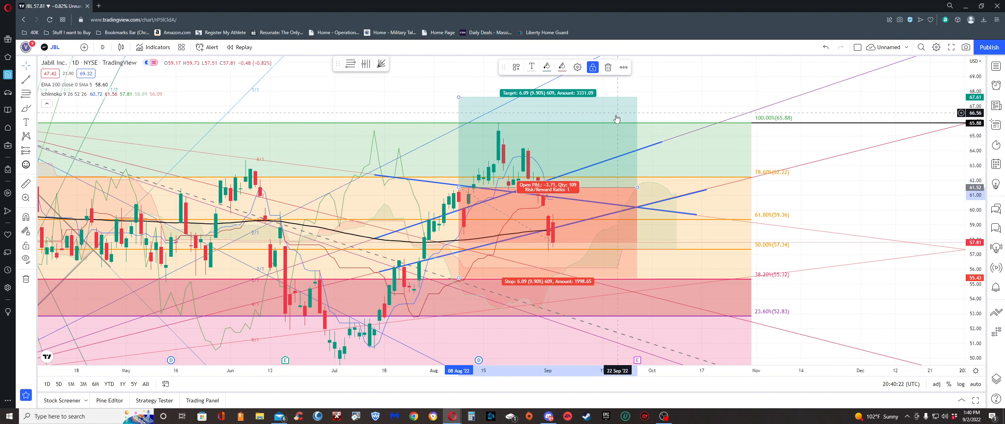
mouse_move(611, 86)
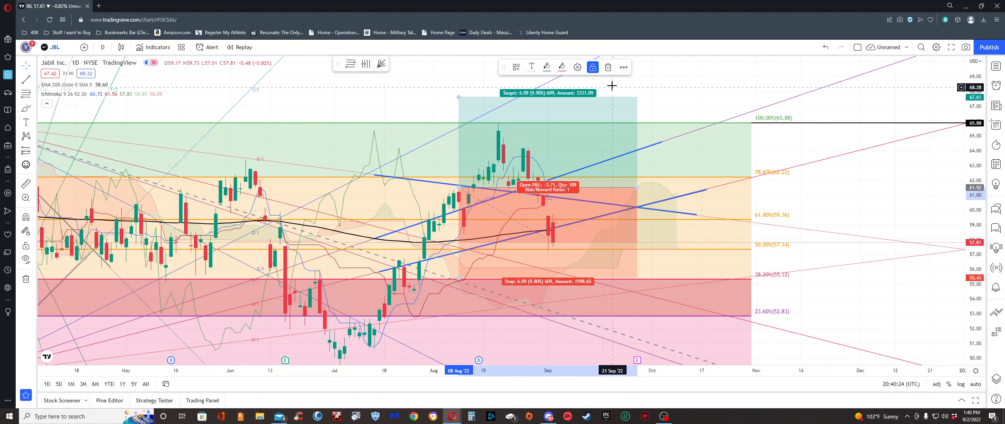
mouse_move(595, 105)
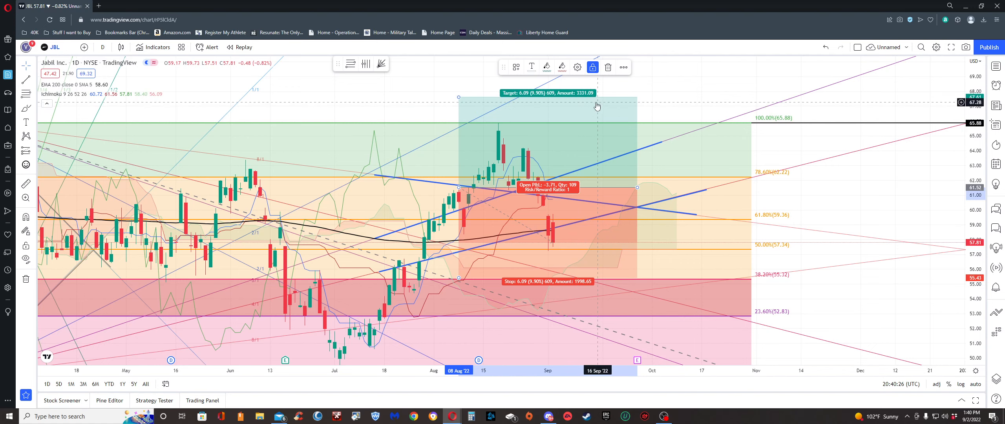
mouse_move(601, 140)
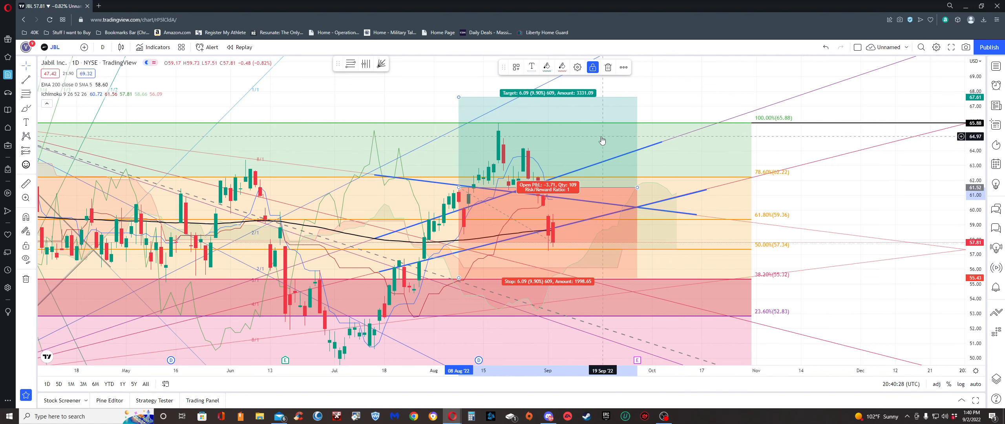
mouse_move(600, 140)
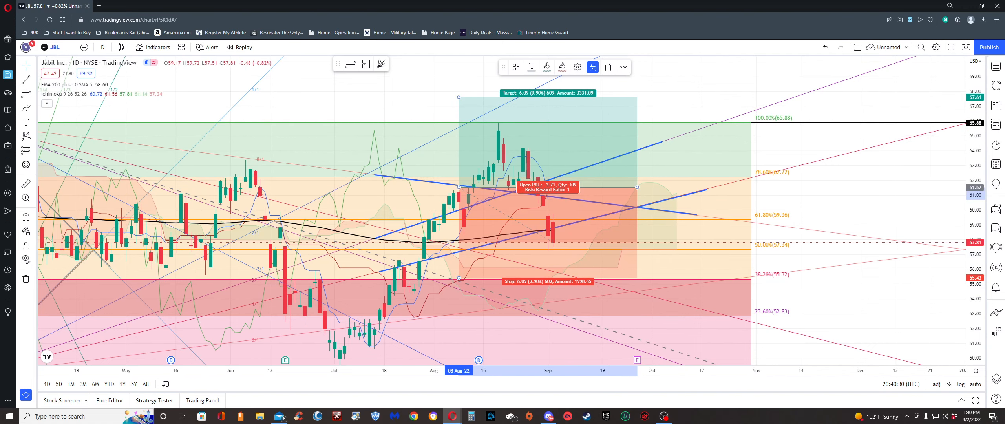